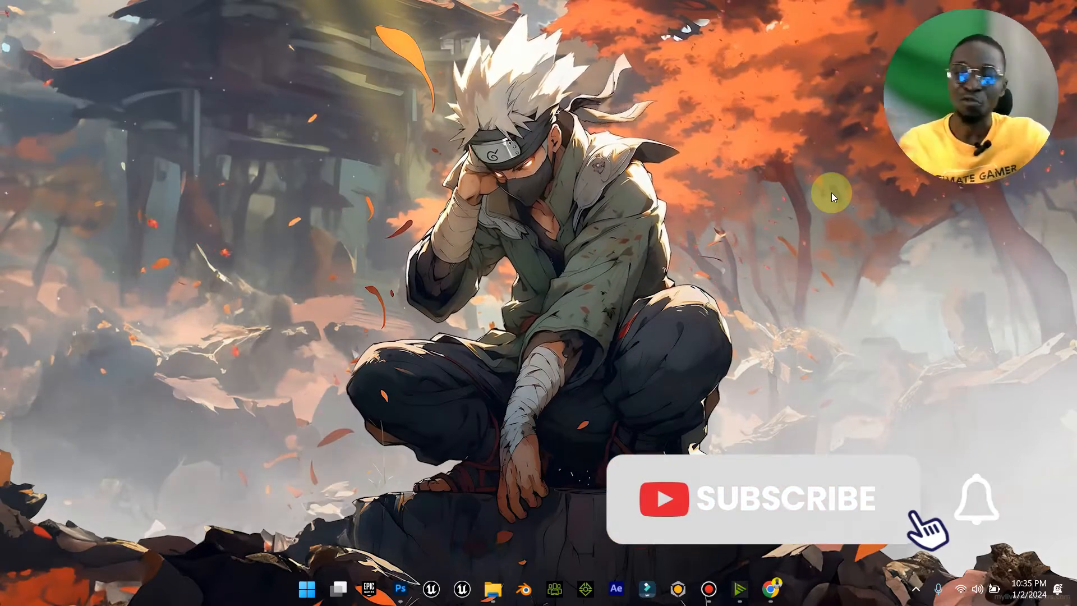
- Search from the Start menu and launch Microsoft Store from the Apps results
{"action": "left_click", "coordinate": [766, 500]}
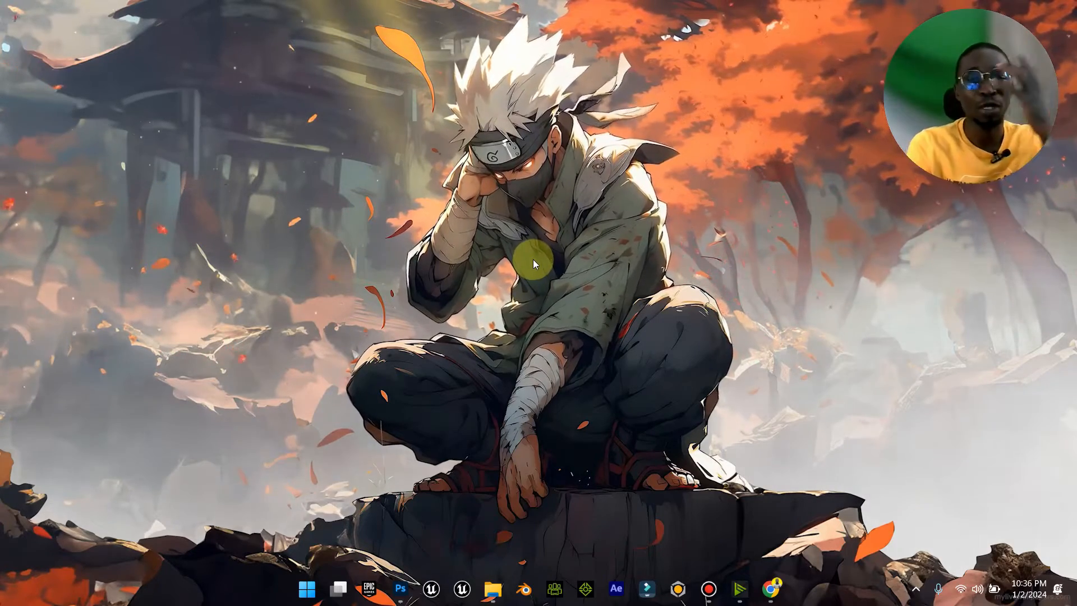
{"action": "mouse_move", "coordinate": [726, 393]}
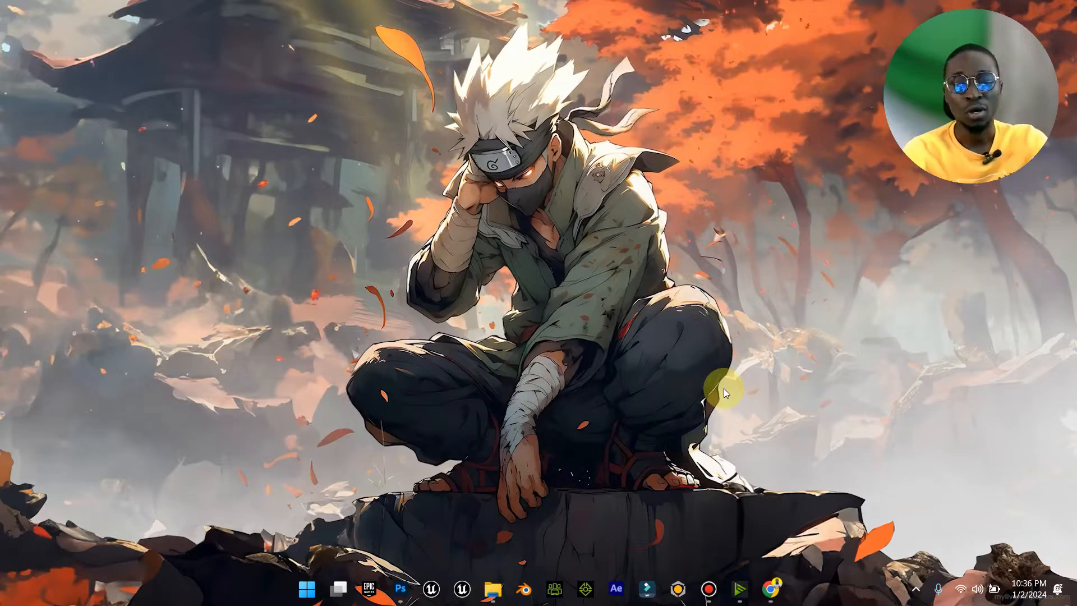
{"action": "mouse_move", "coordinate": [624, 364]}
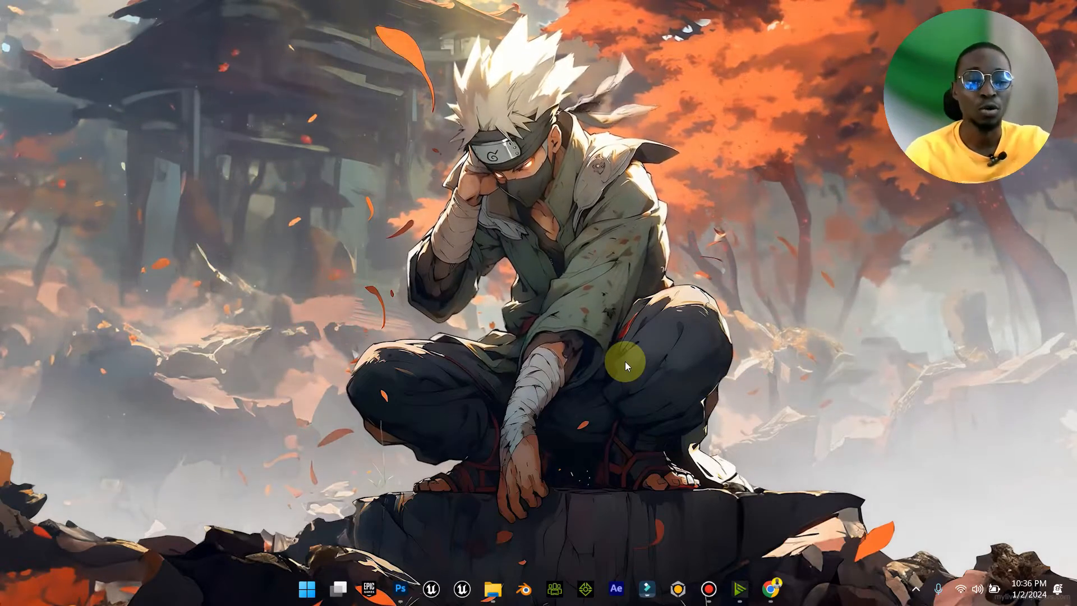
{"action": "key", "text": "Left Windows"}
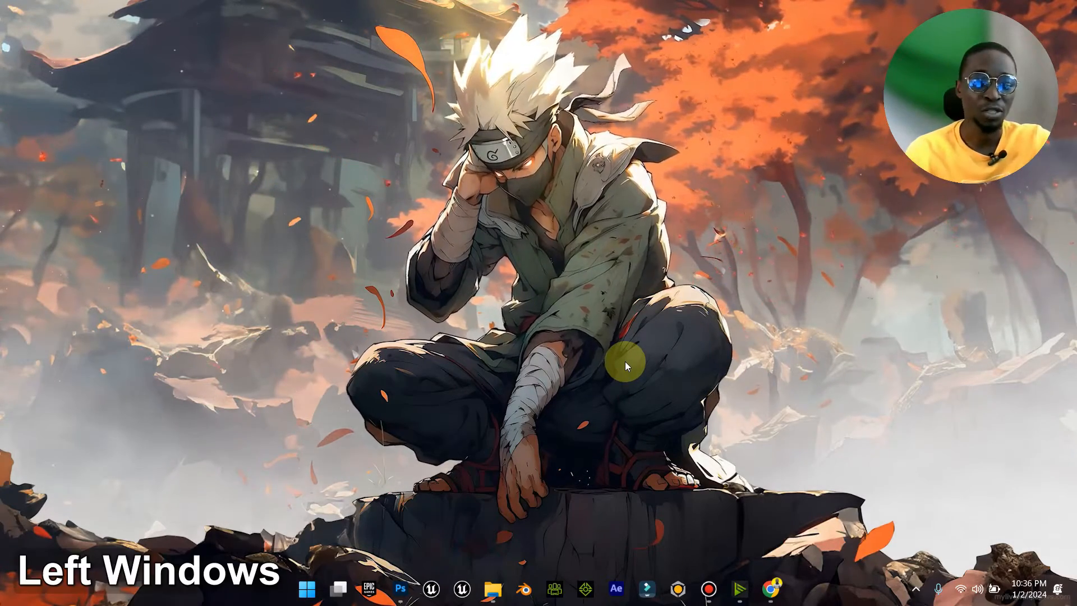
{"action": "left_click", "coordinate": [306, 588]}
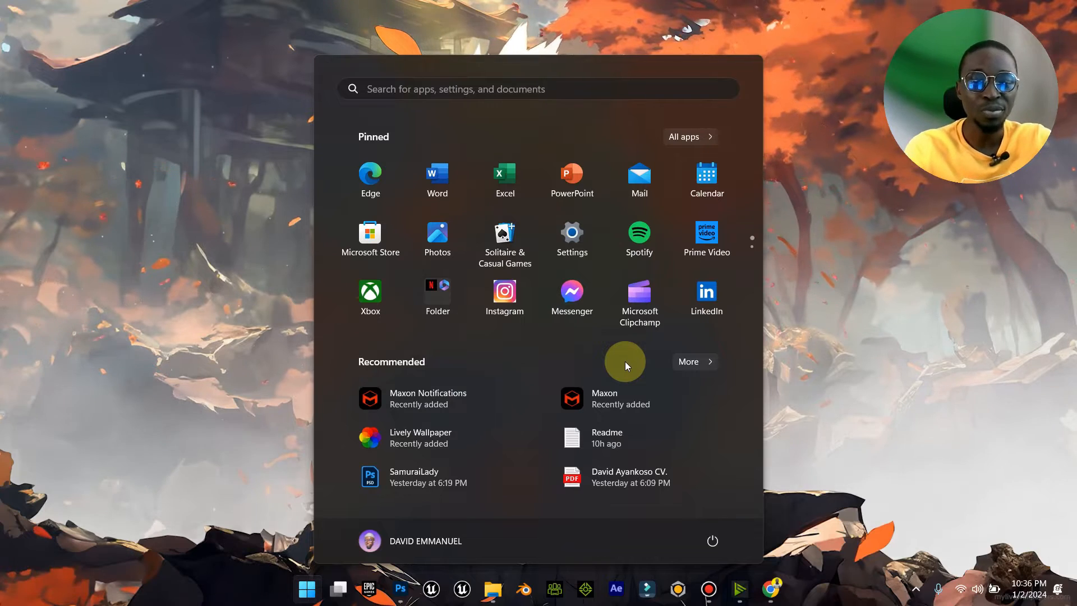
{"action": "type", "text": "microsoft Edge"}
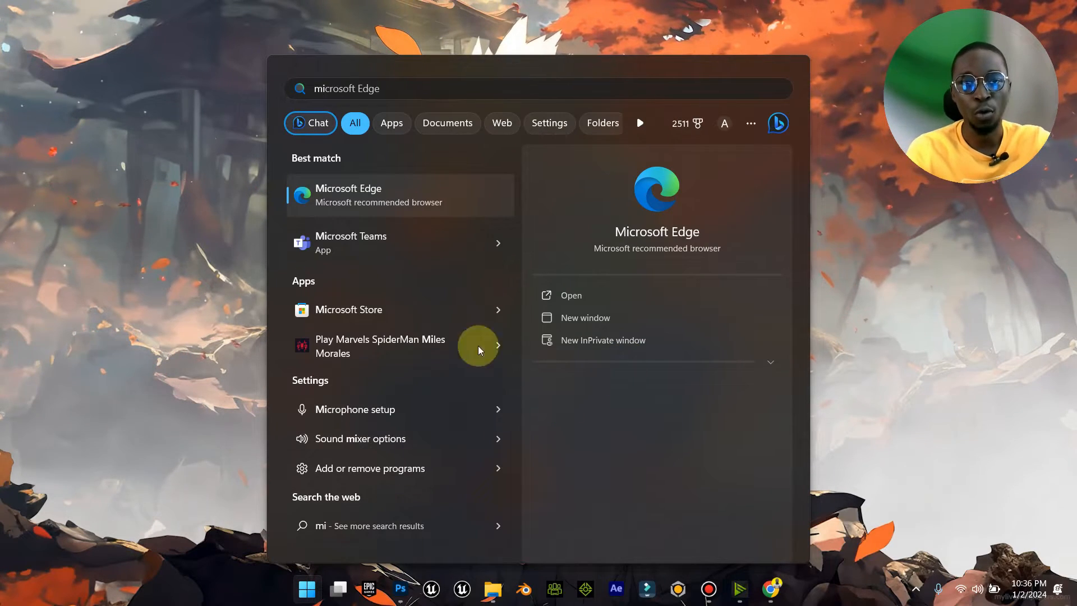
{"action": "left_click", "coordinate": [349, 309]}
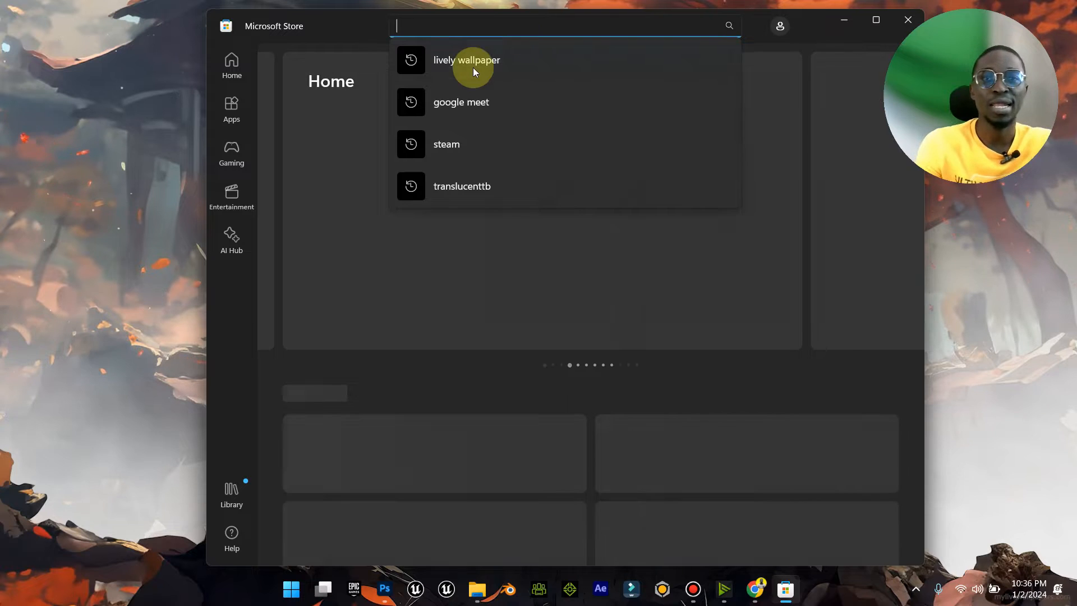
- Search the Store for 'lively wallpaper' and open the Lively Wallpaper product page
{"action": "left_click", "coordinate": [466, 60]}
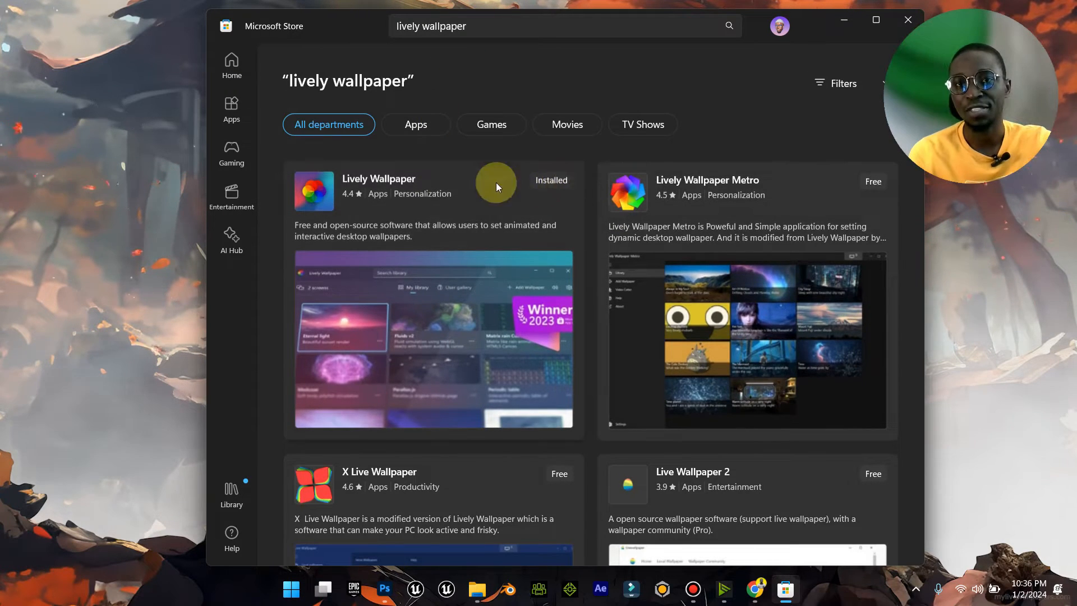
{"action": "mouse_move", "coordinate": [394, 182]}
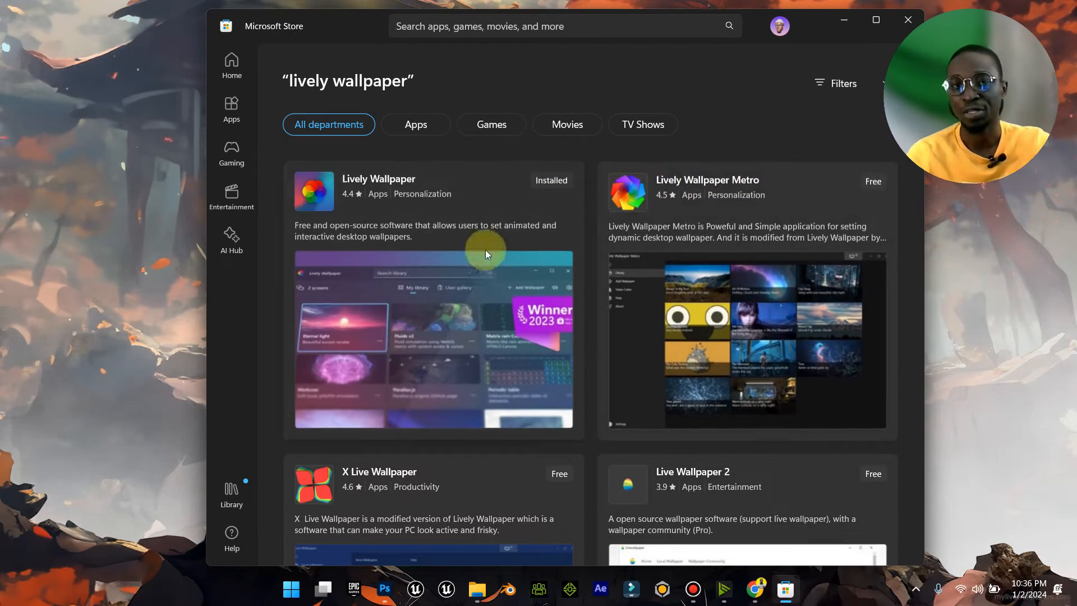
{"action": "left_click", "coordinate": [379, 178]}
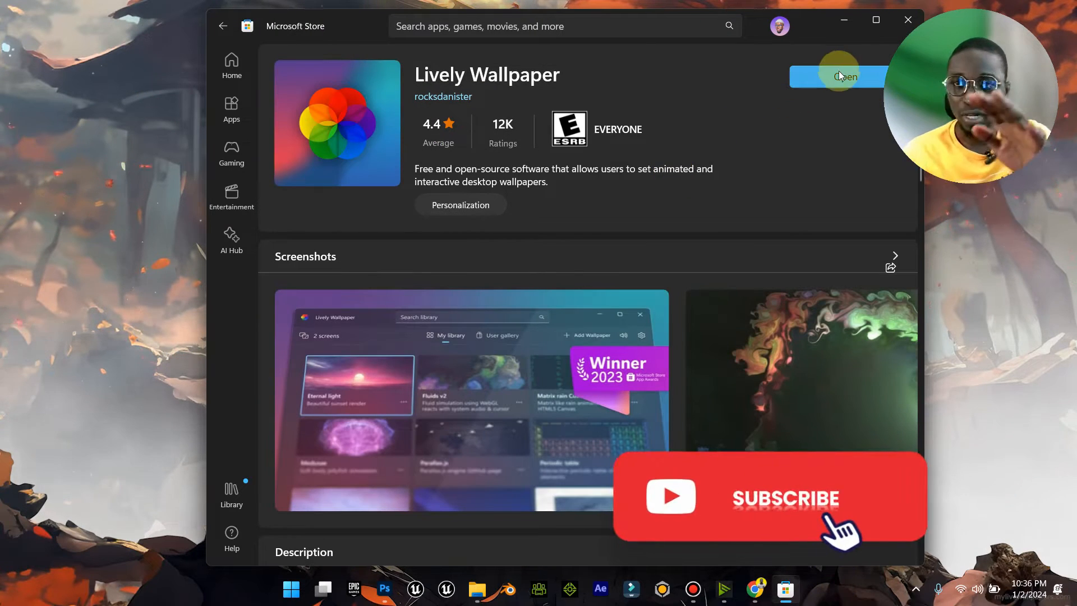
{"action": "mouse_move", "coordinate": [741, 155]}
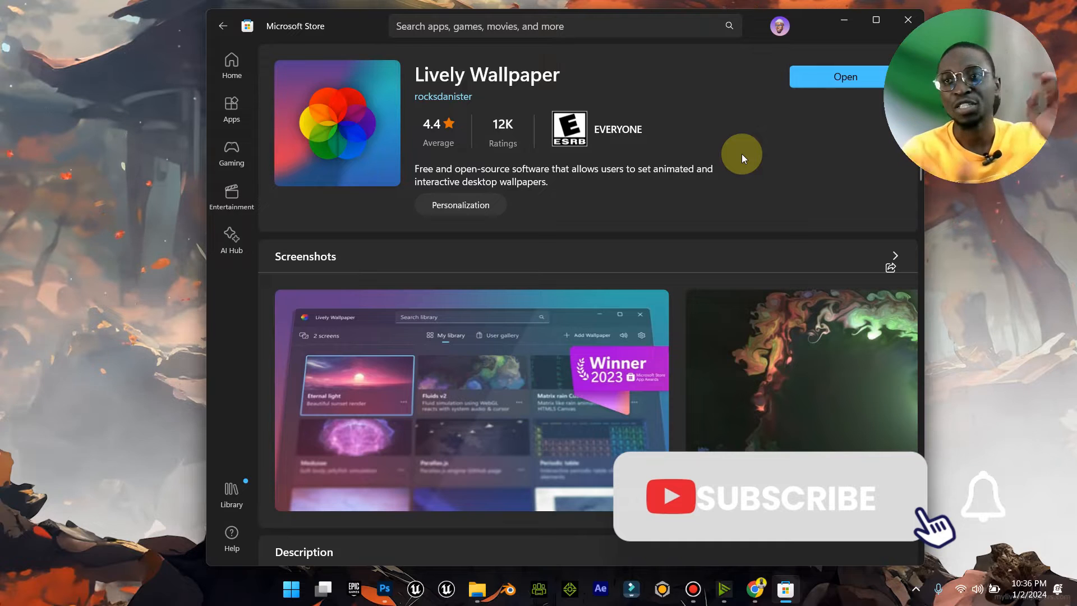
{"action": "mouse_move", "coordinate": [804, 43]}
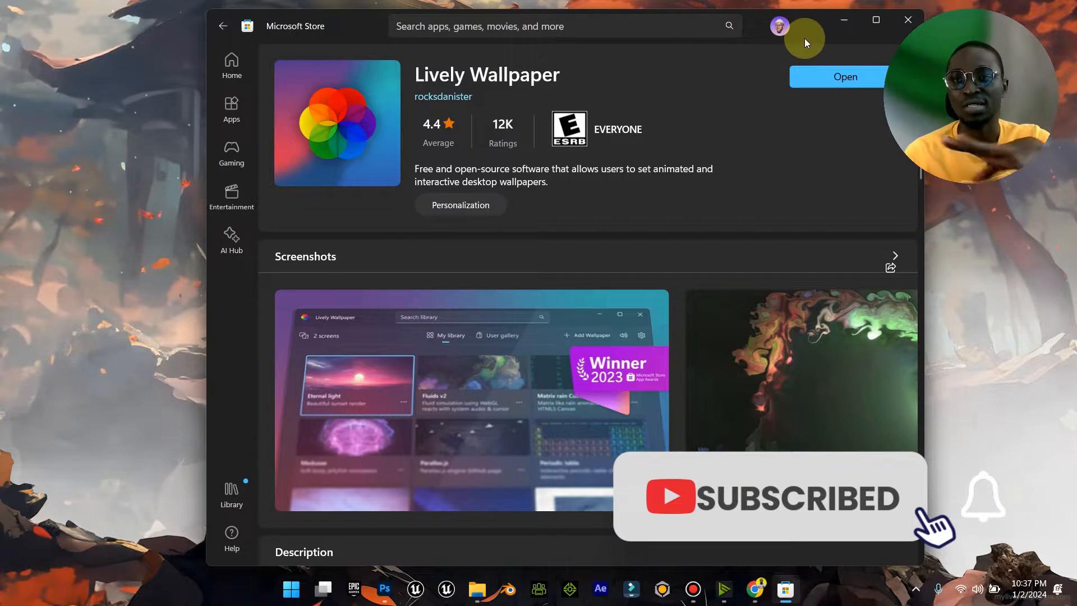
{"action": "mouse_move", "coordinate": [790, 72]}
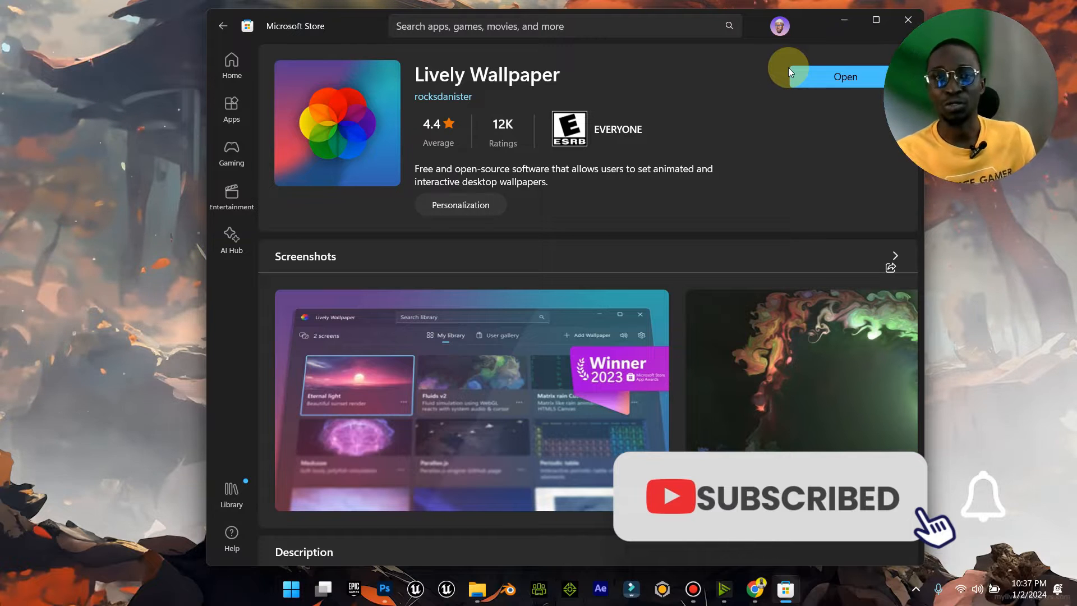
{"action": "mouse_move", "coordinate": [680, 103]}
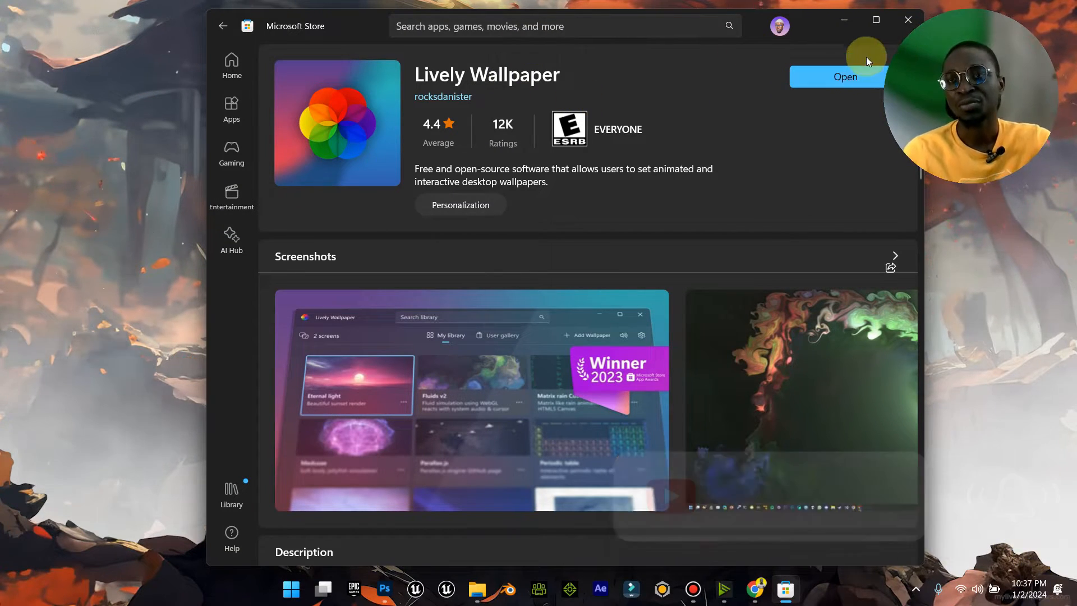
{"action": "mouse_move", "coordinate": [717, 120]}
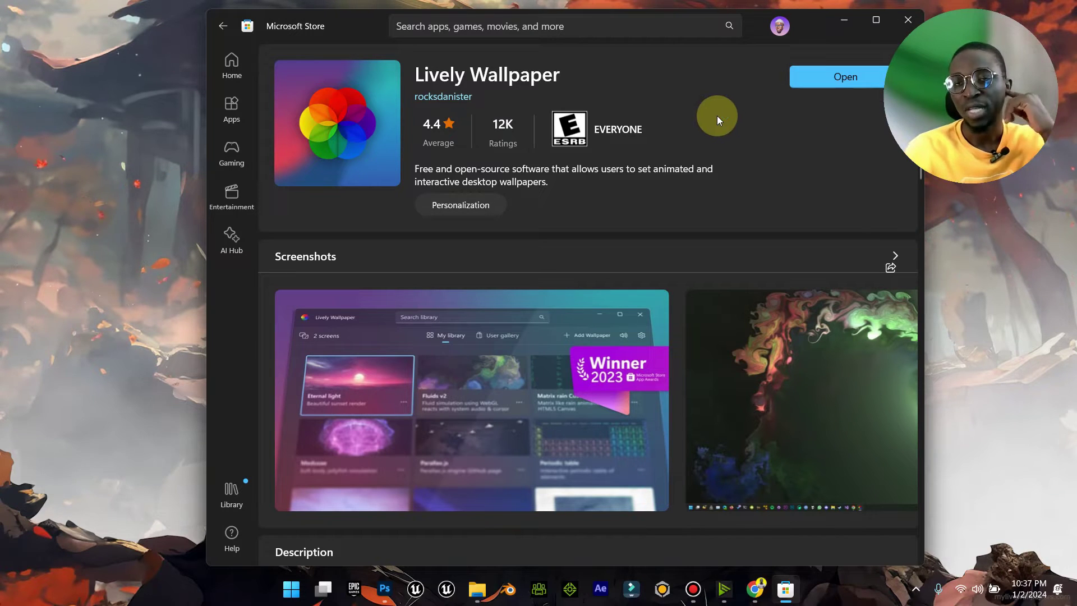
{"action": "mouse_move", "coordinate": [924, 12]}
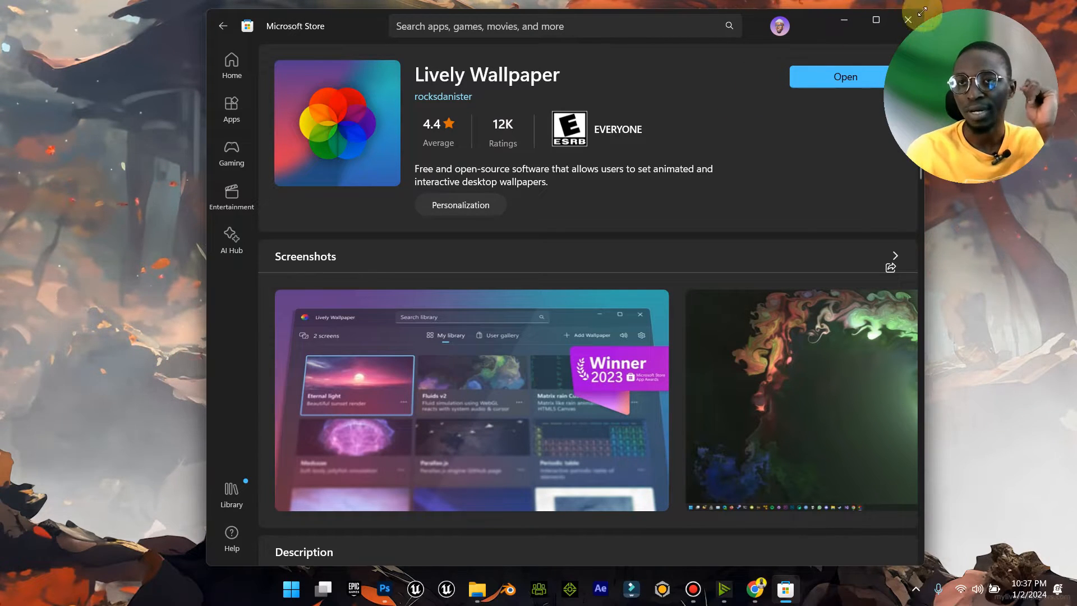
{"action": "mouse_move", "coordinate": [872, 65]}
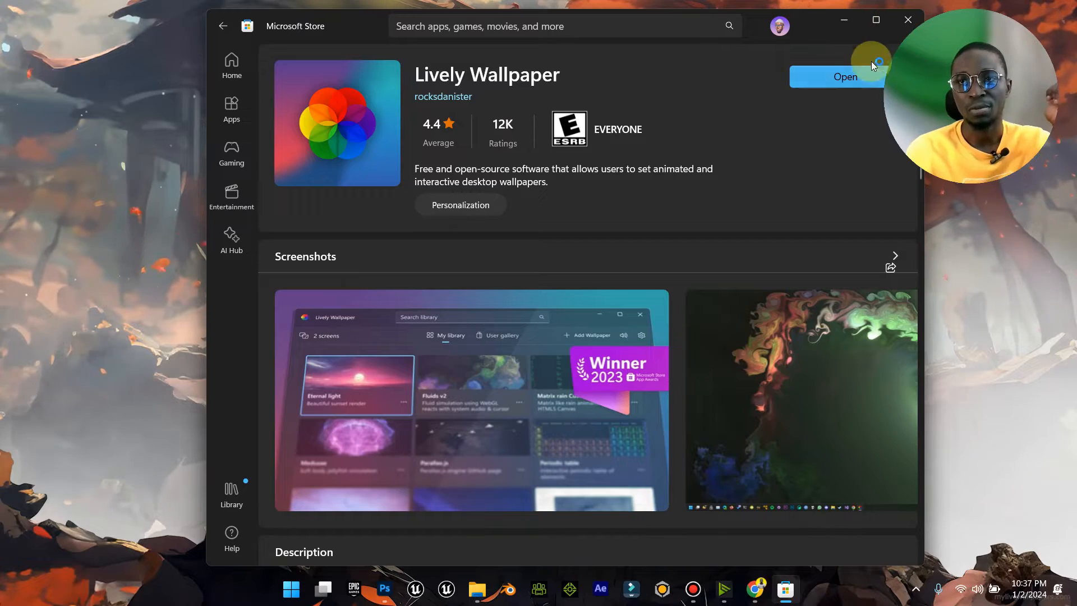
- Launch the installed Lively Wallpaper, close Microsoft Store, and browse the library grid
{"action": "left_click", "coordinate": [845, 76]}
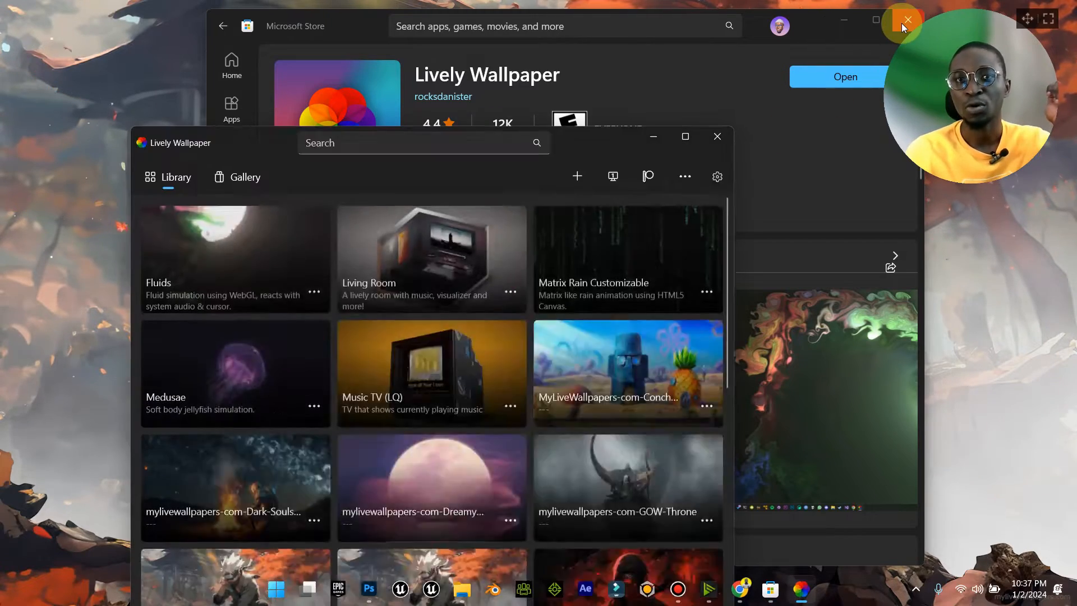
{"action": "left_click", "coordinate": [905, 21]}
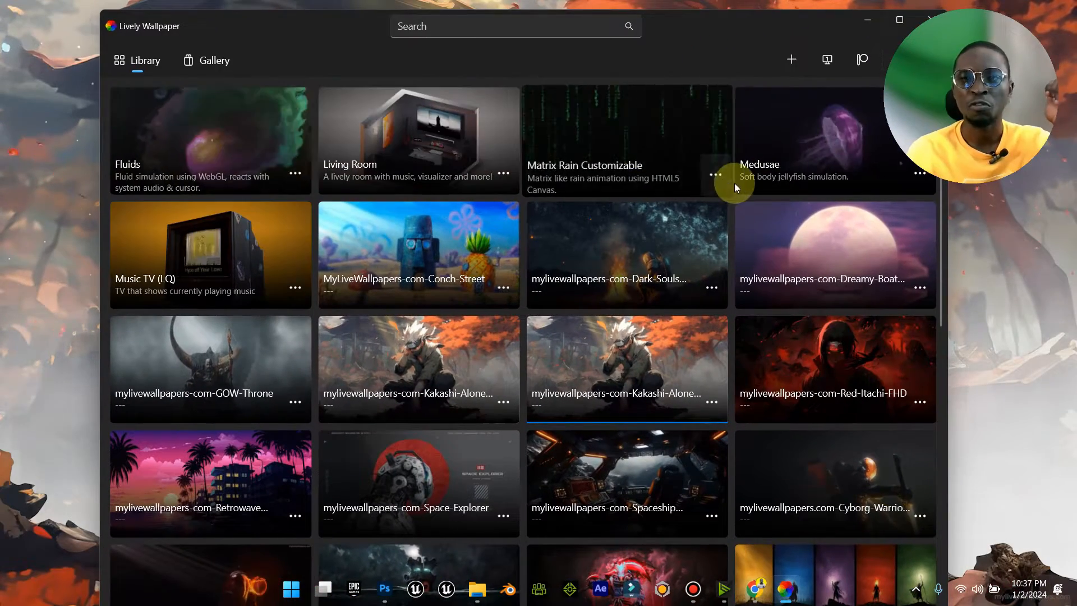
{"action": "mouse_move", "coordinate": [255, 137]}
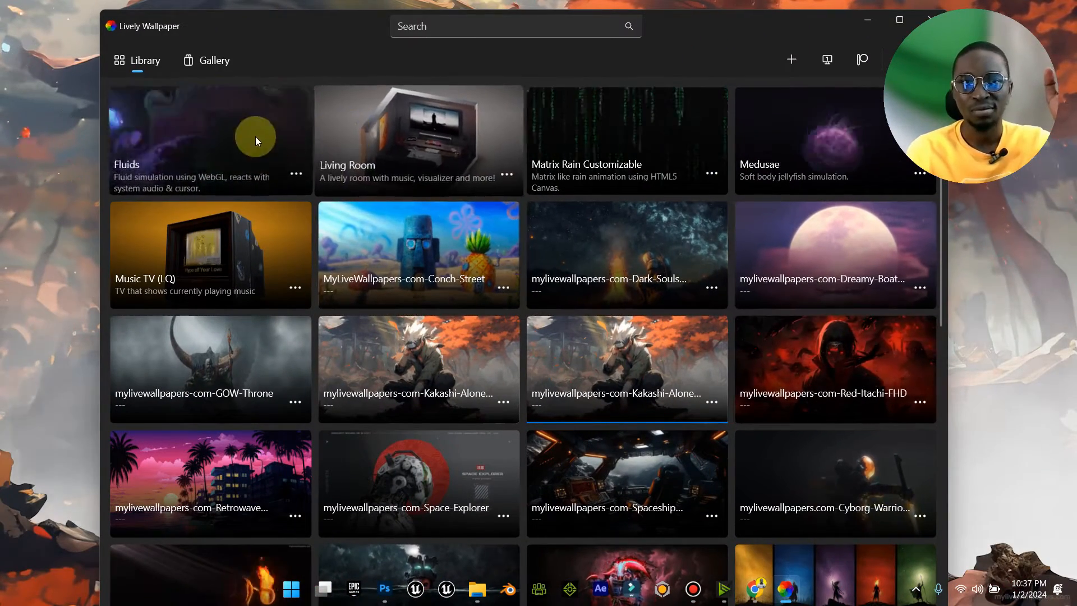
{"action": "mouse_move", "coordinate": [274, 261]}
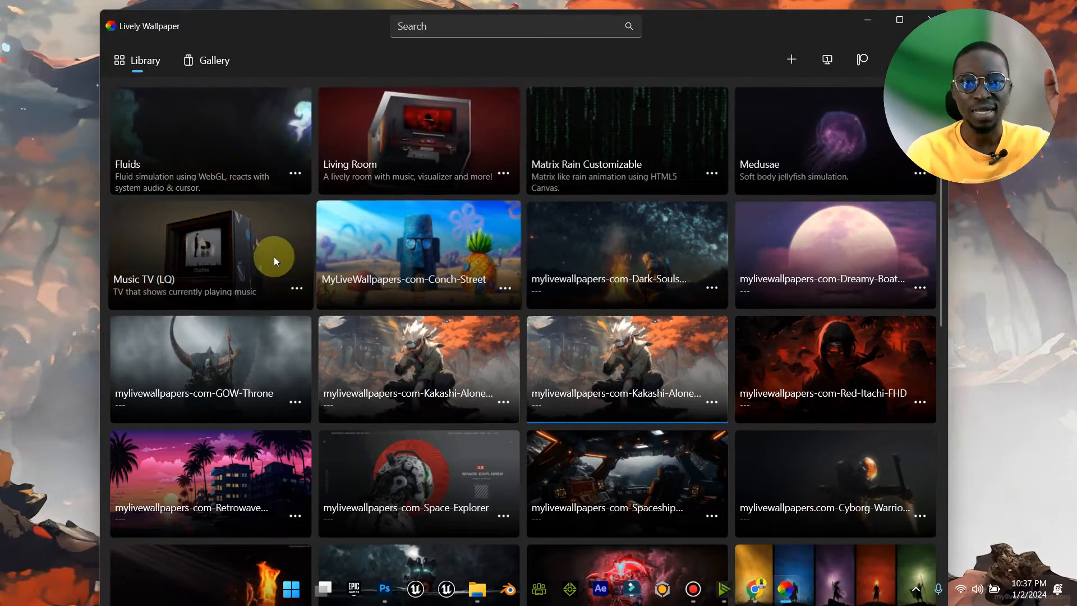
{"action": "scroll", "scroll_direction": "down", "scroll_amount": 3}
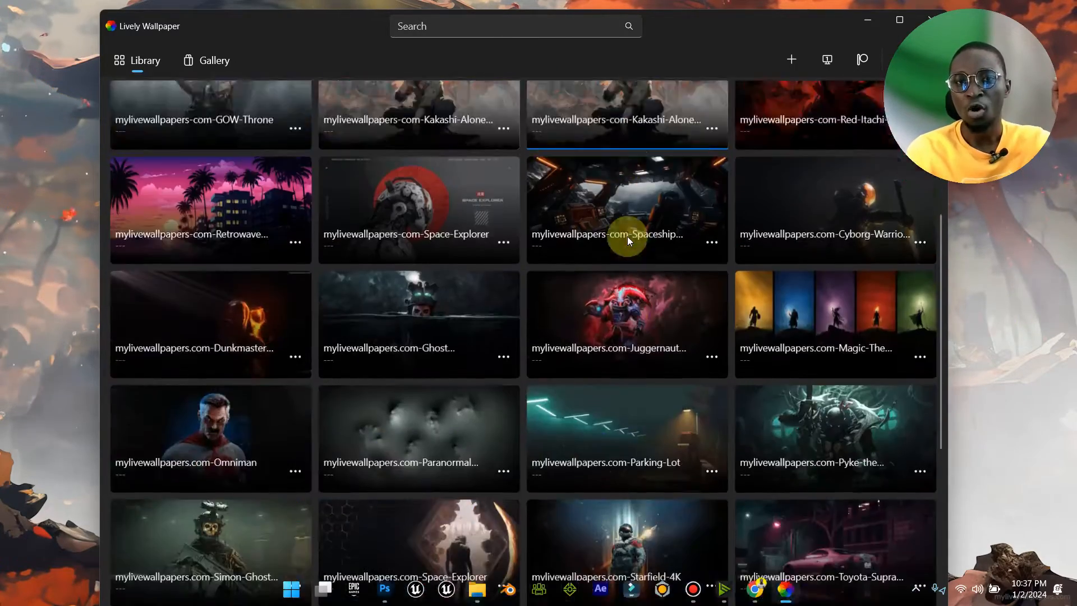
{"action": "scroll", "scroll_direction": "up", "scroll_amount": 3}
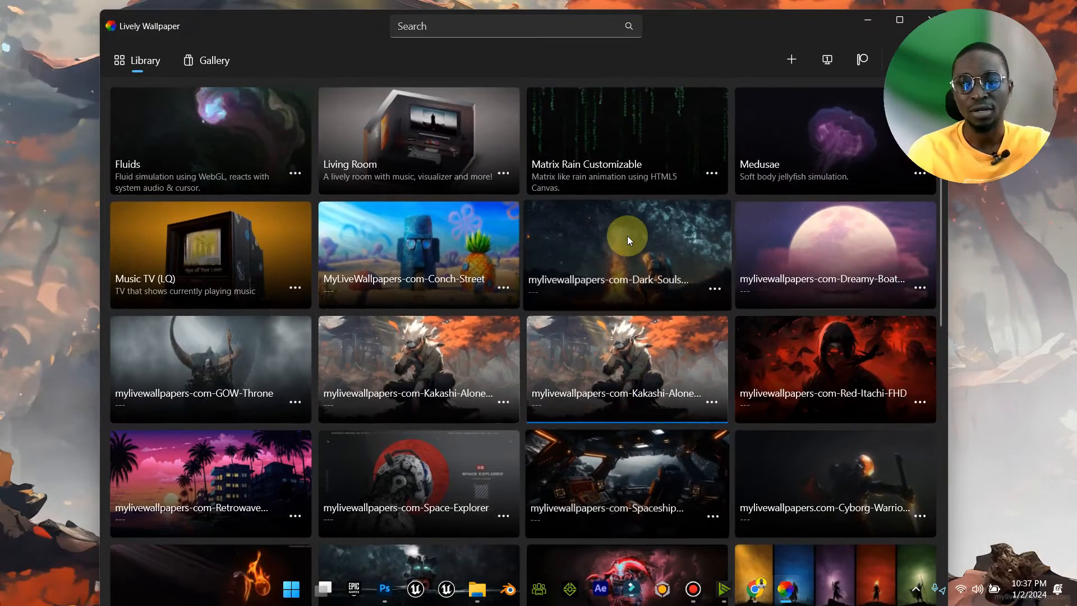
{"action": "mouse_move", "coordinate": [612, 205]}
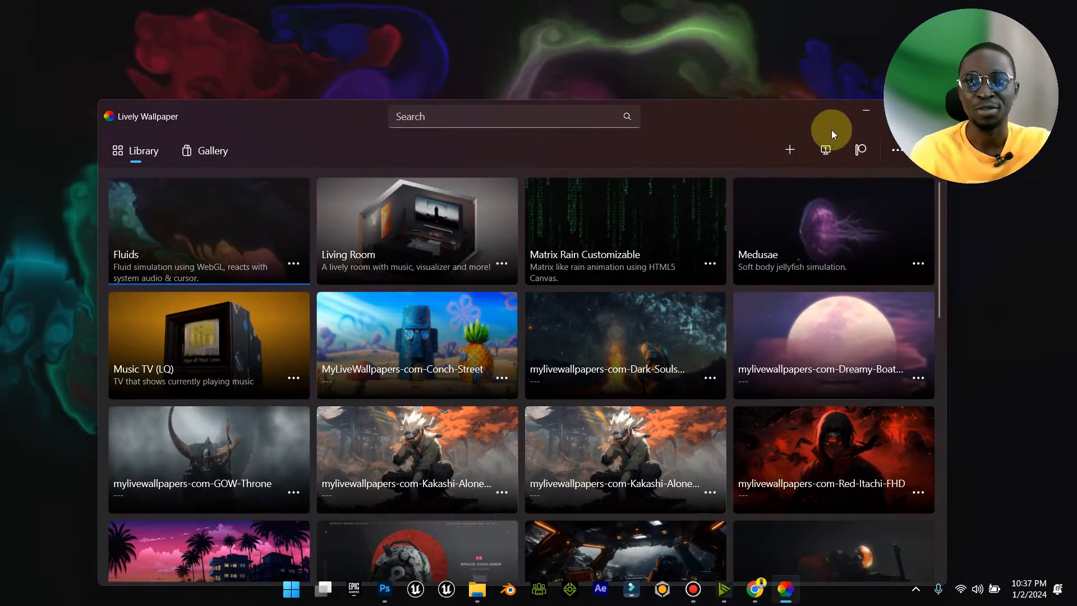
- Minimize the library to preview the Fluids and Living Room wallpapers on the desktop
{"action": "left_click", "coordinate": [865, 111]}
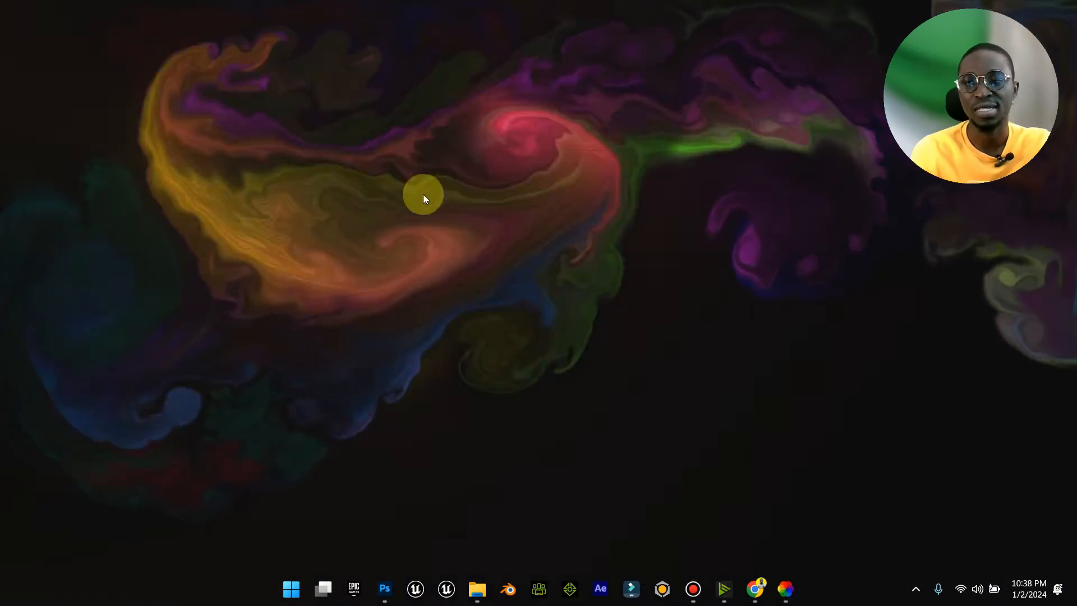
{"action": "mouse_move", "coordinate": [785, 588]}
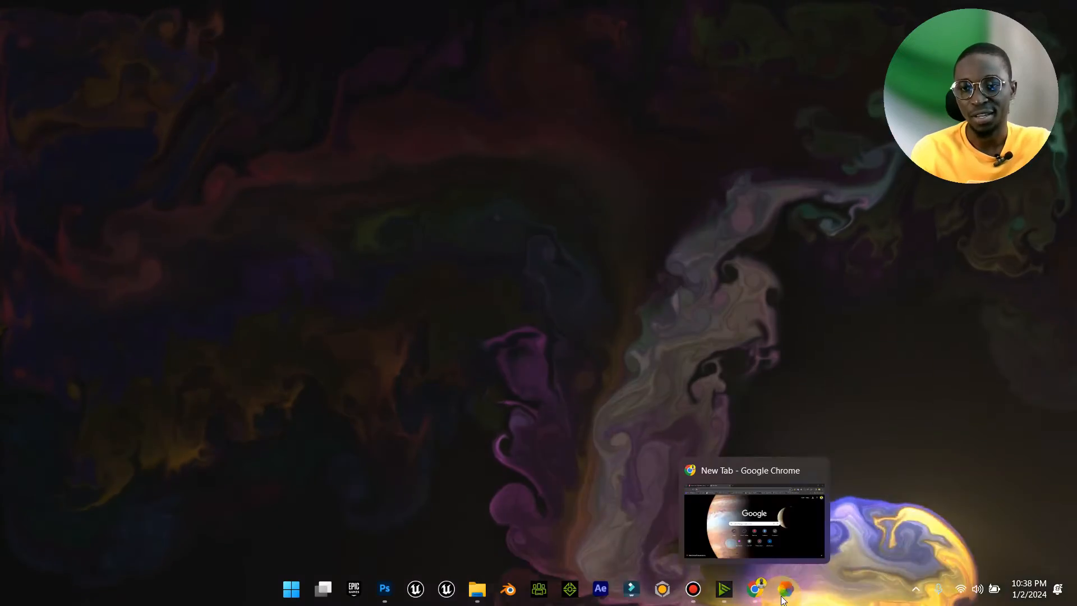
{"action": "left_click", "coordinate": [785, 589]}
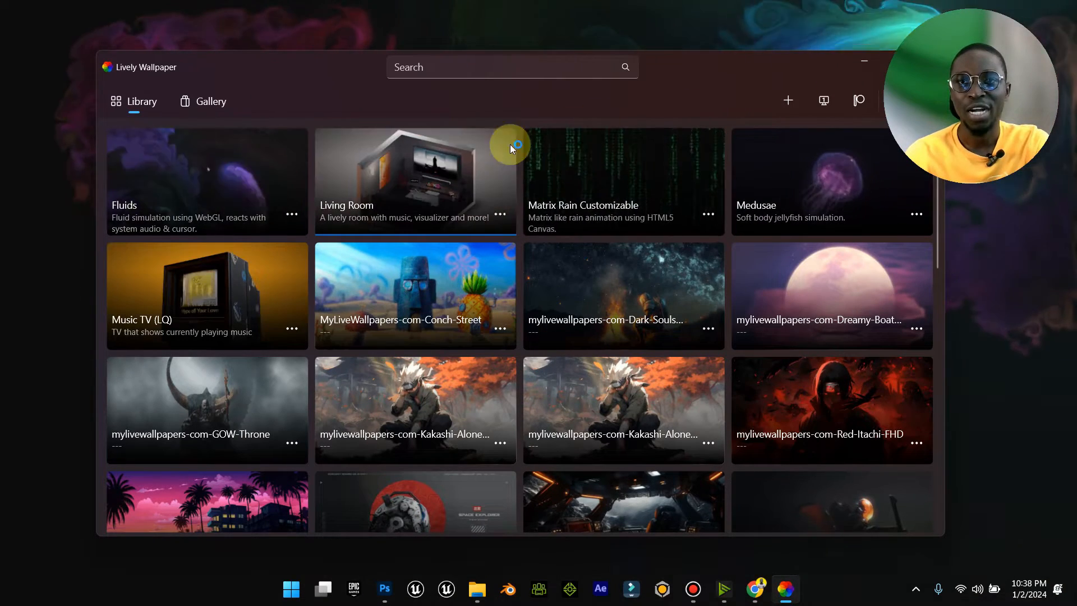
{"action": "mouse_move", "coordinate": [855, 64]}
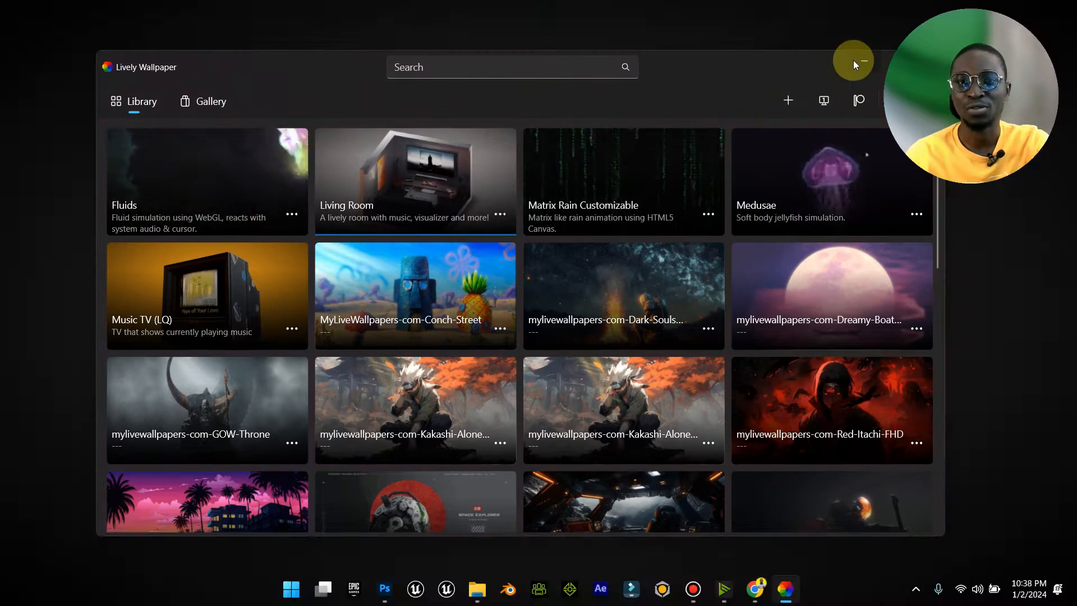
{"action": "left_click", "coordinate": [862, 67]}
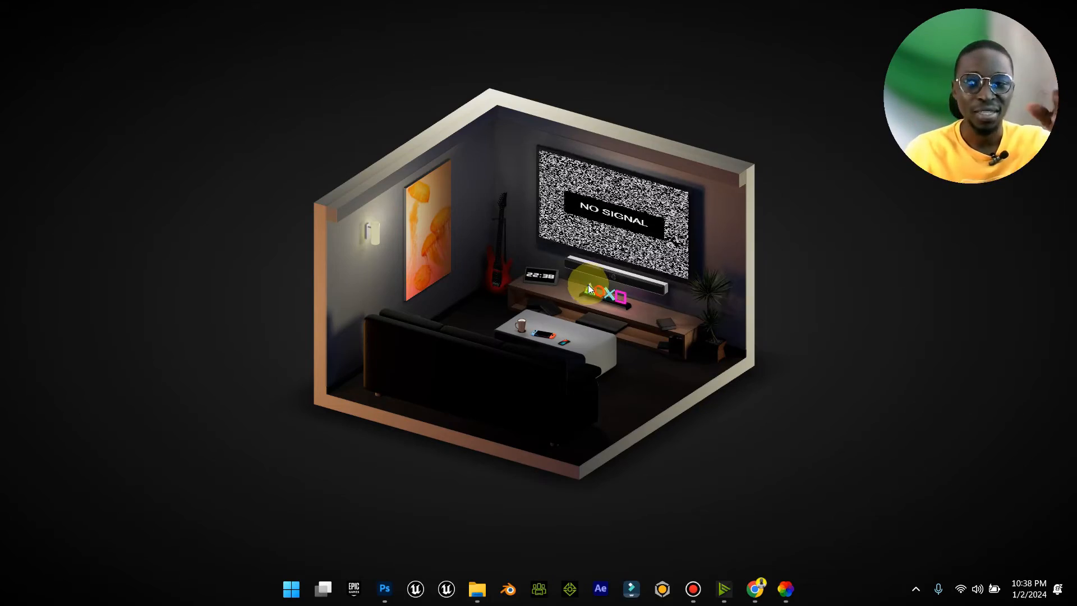
{"action": "left_click", "coordinate": [785, 589]}
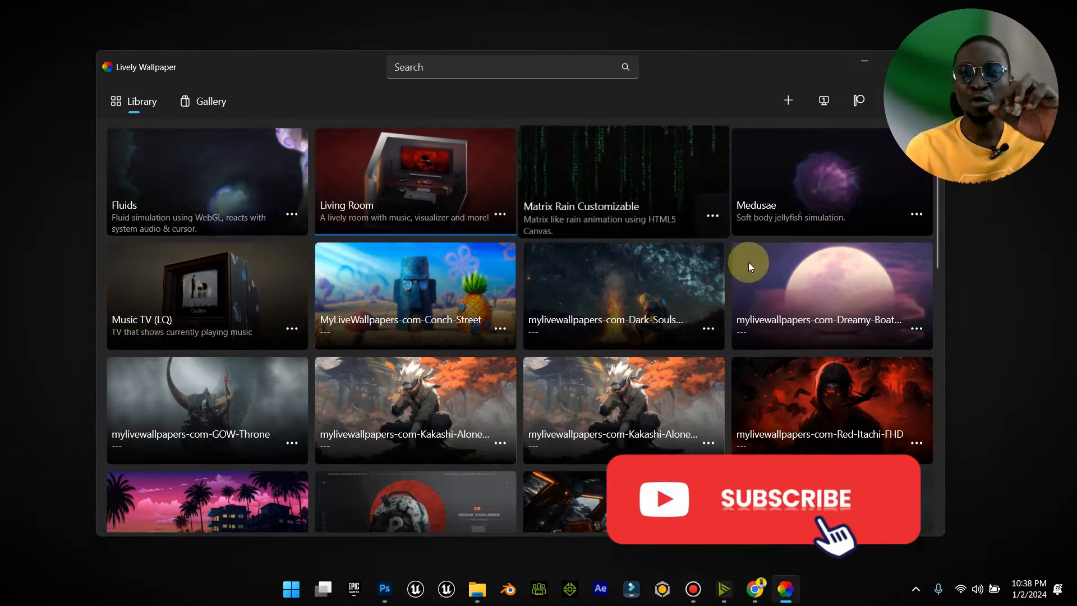
{"action": "scroll", "scroll_direction": "down", "scroll_amount": 3}
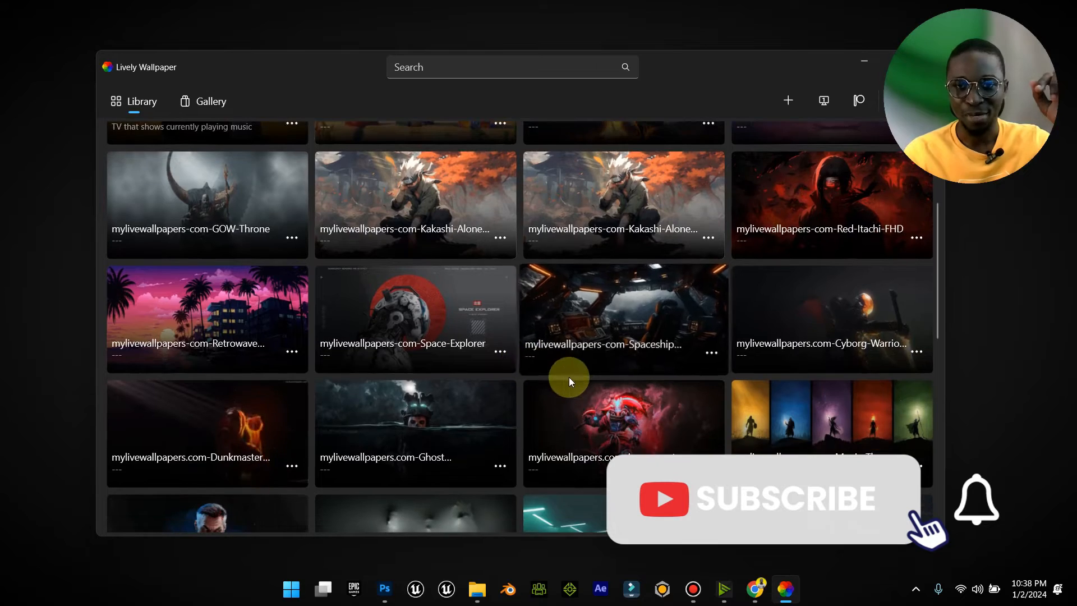
{"action": "mouse_move", "coordinate": [868, 156]}
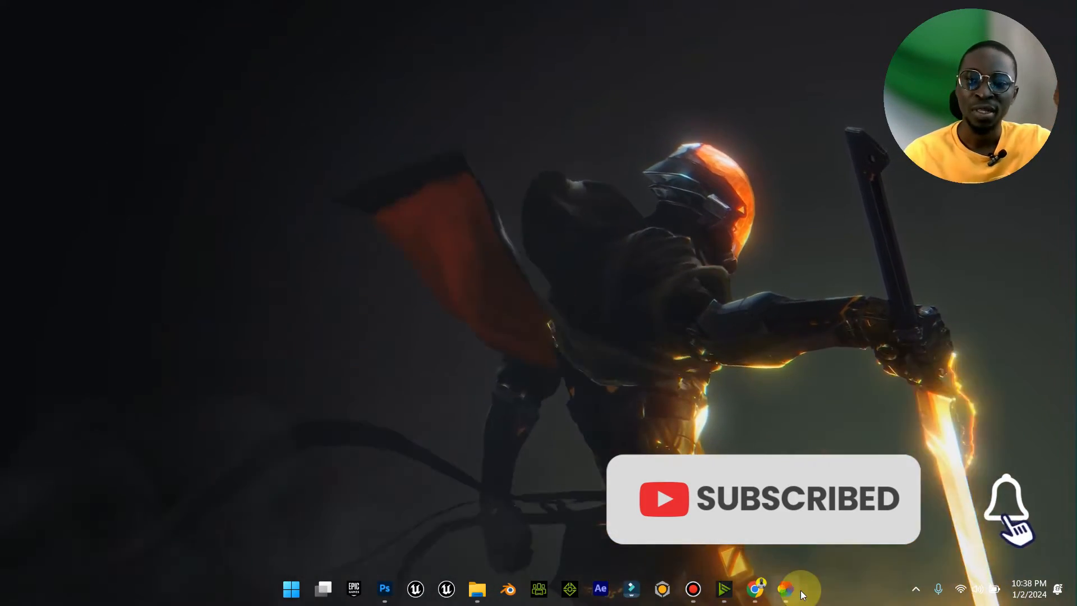
- Restore Lively, then switch to Chrome's Games Live Wallpapers page
{"action": "left_click", "coordinate": [786, 589]}
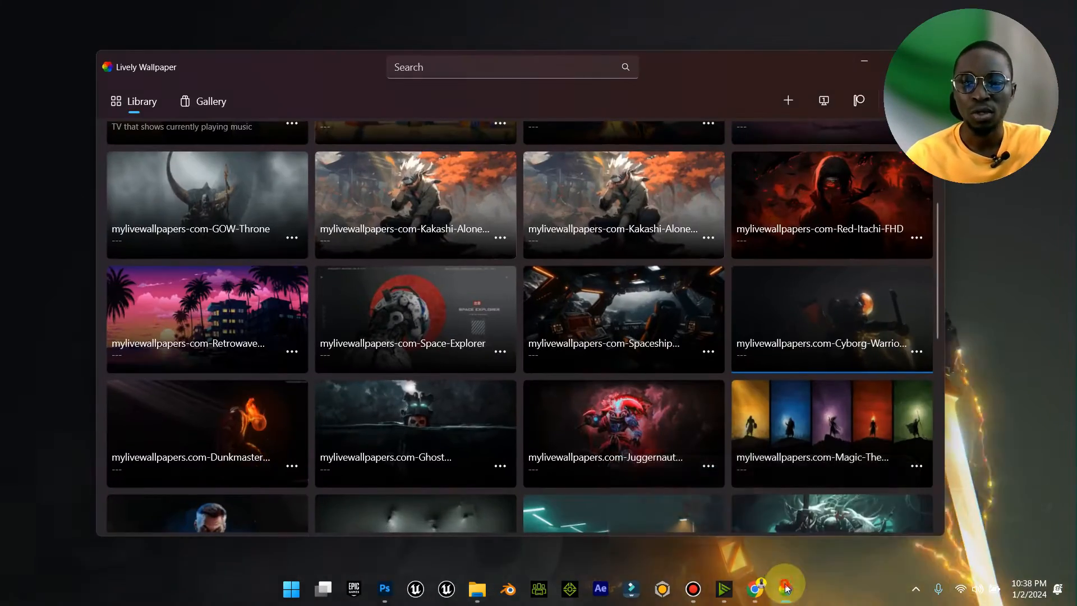
{"action": "left_click", "coordinate": [755, 590]}
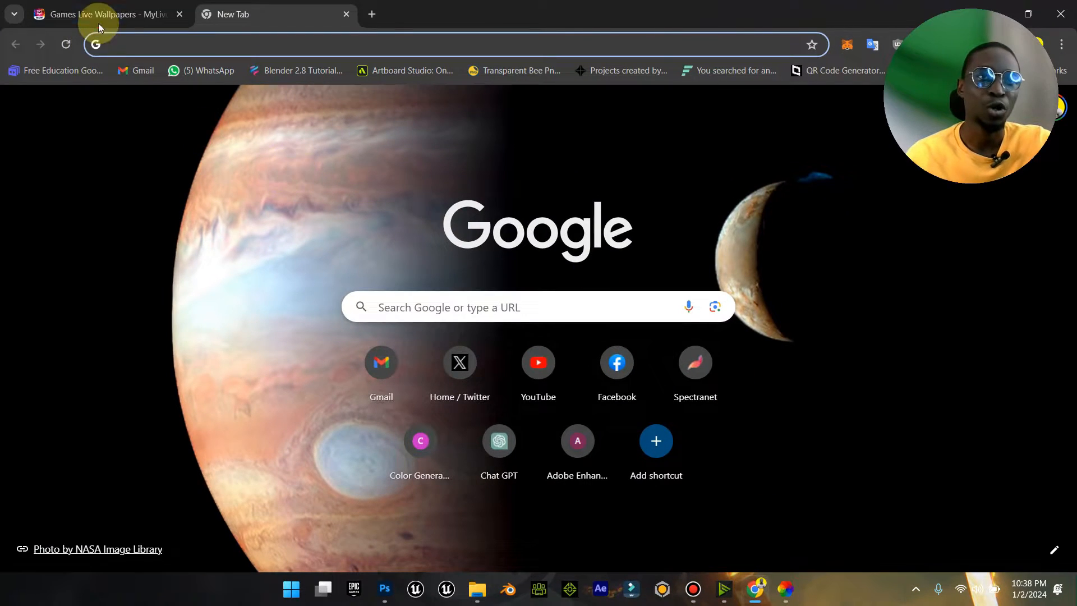
{"action": "left_click", "coordinate": [99, 14]}
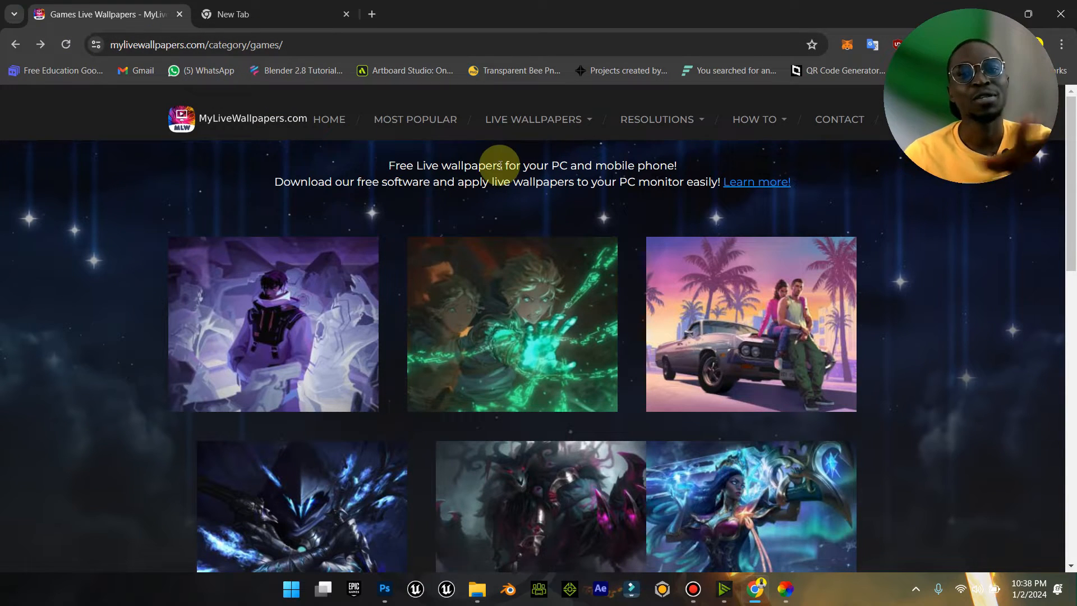
- Browse the wallpaper categories and open the Winterblessed Senna wallpaper page
{"action": "left_click", "coordinate": [538, 119]}
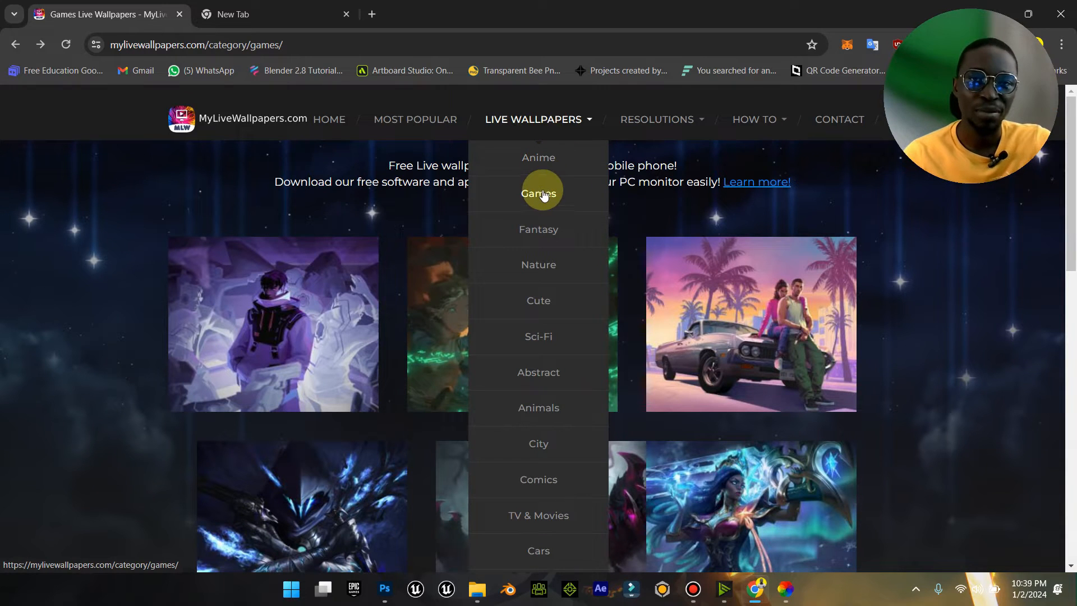
{"action": "mouse_move", "coordinate": [539, 300]}
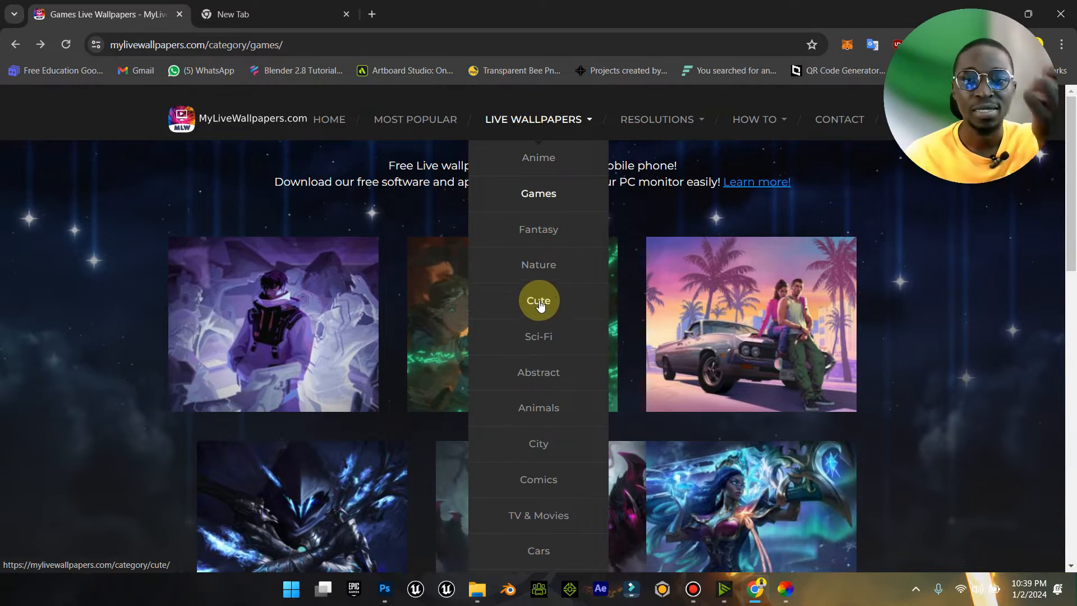
{"action": "scroll", "scroll_direction": "down", "scroll_amount": 3}
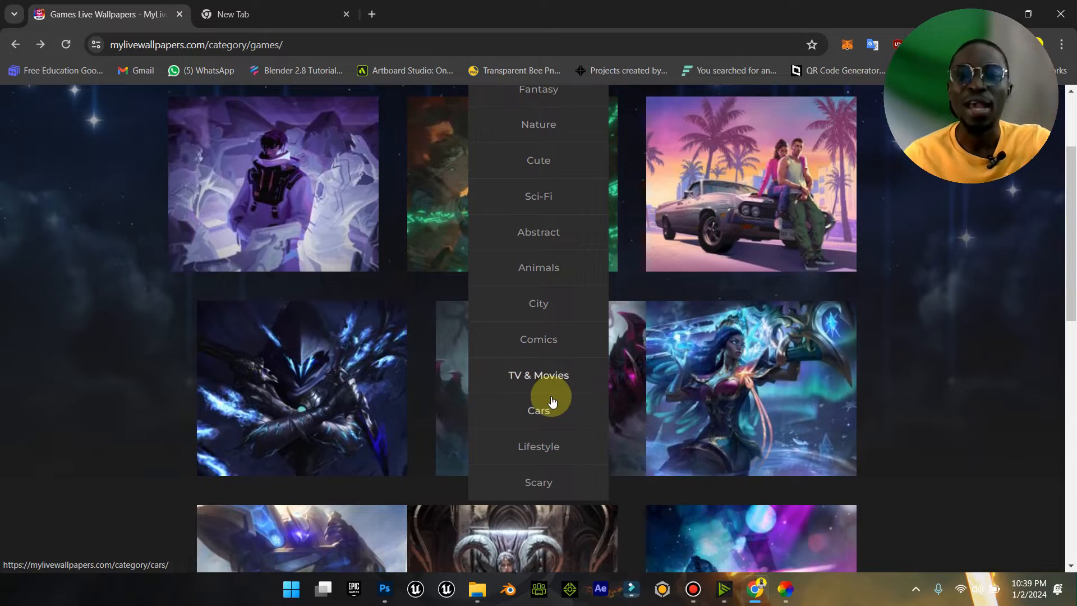
{"action": "mouse_move", "coordinate": [556, 385]}
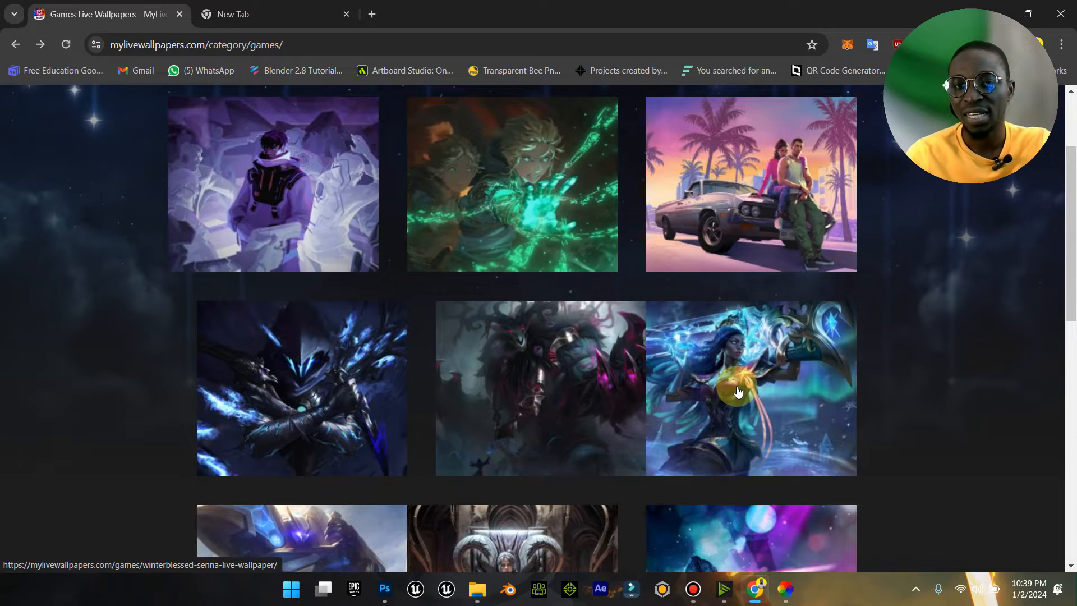
{"action": "left_click", "coordinate": [738, 388]}
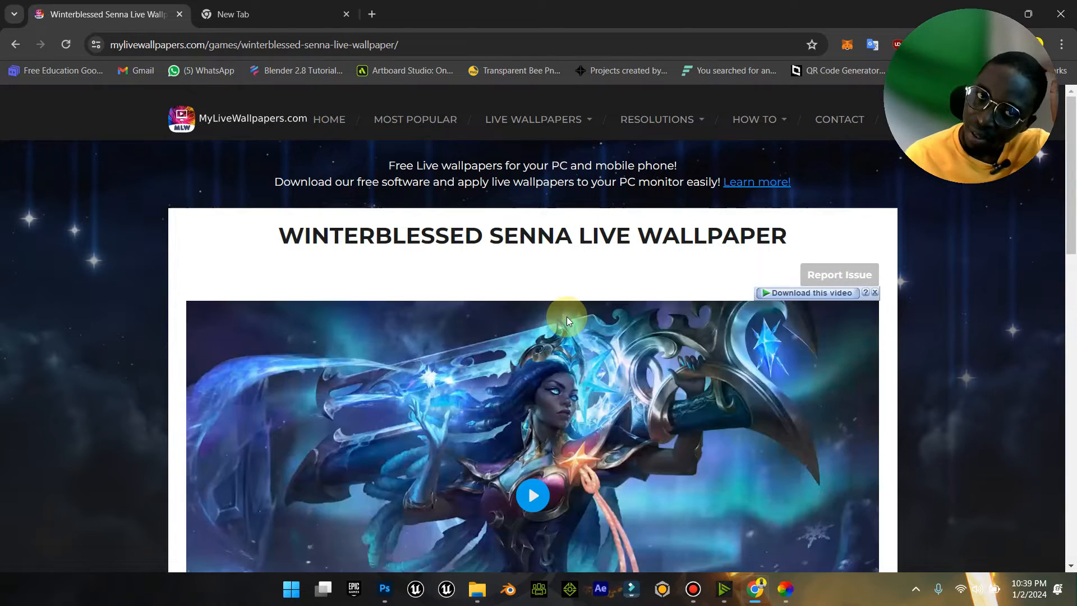
- Play the Senna preview video and scroll to the desktop download options
{"action": "scroll", "scroll_direction": "down", "scroll_amount": 3}
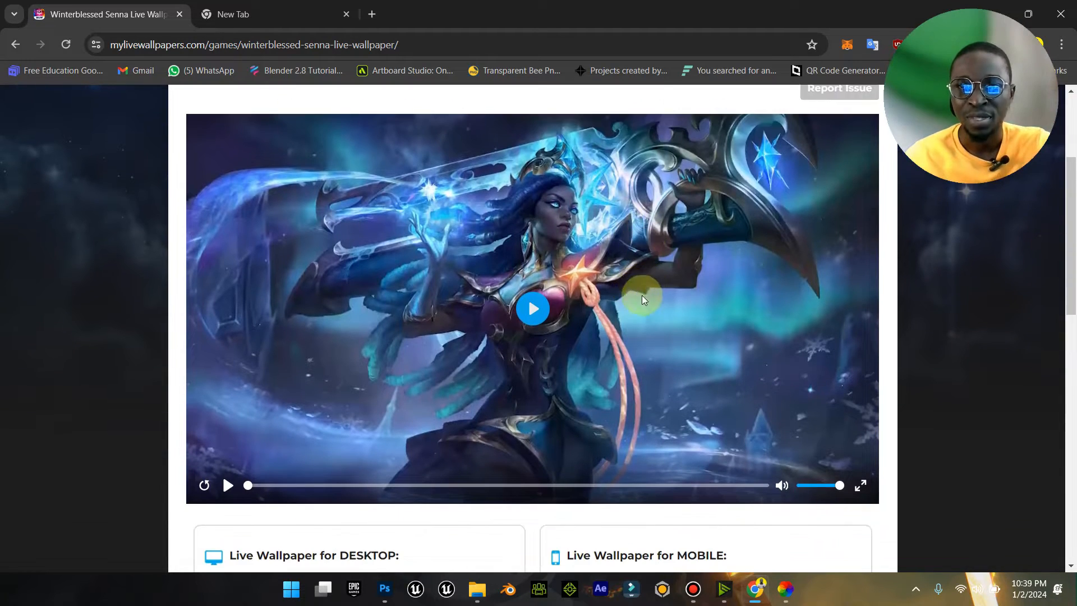
{"action": "left_click", "coordinate": [532, 308]}
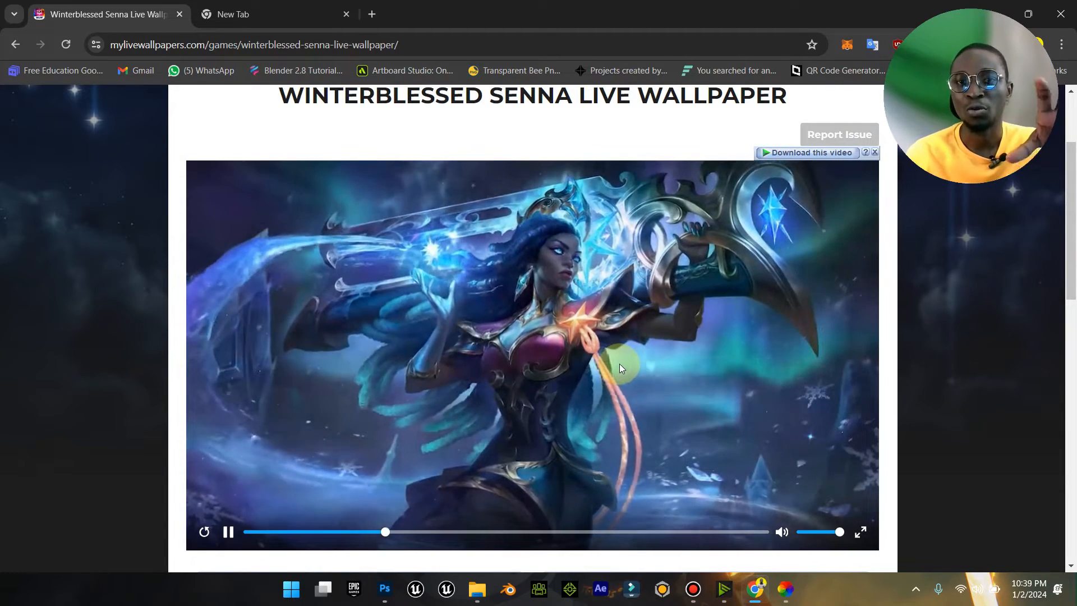
{"action": "scroll", "scroll_direction": "down", "scroll_amount": 3}
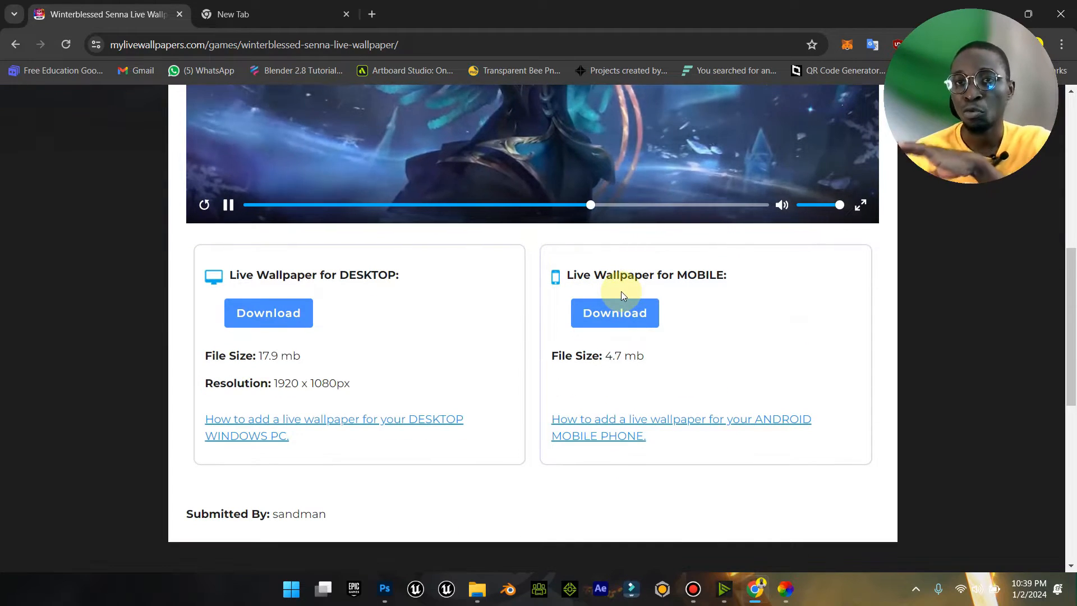
{"action": "scroll", "scroll_direction": "up", "scroll_amount": 3}
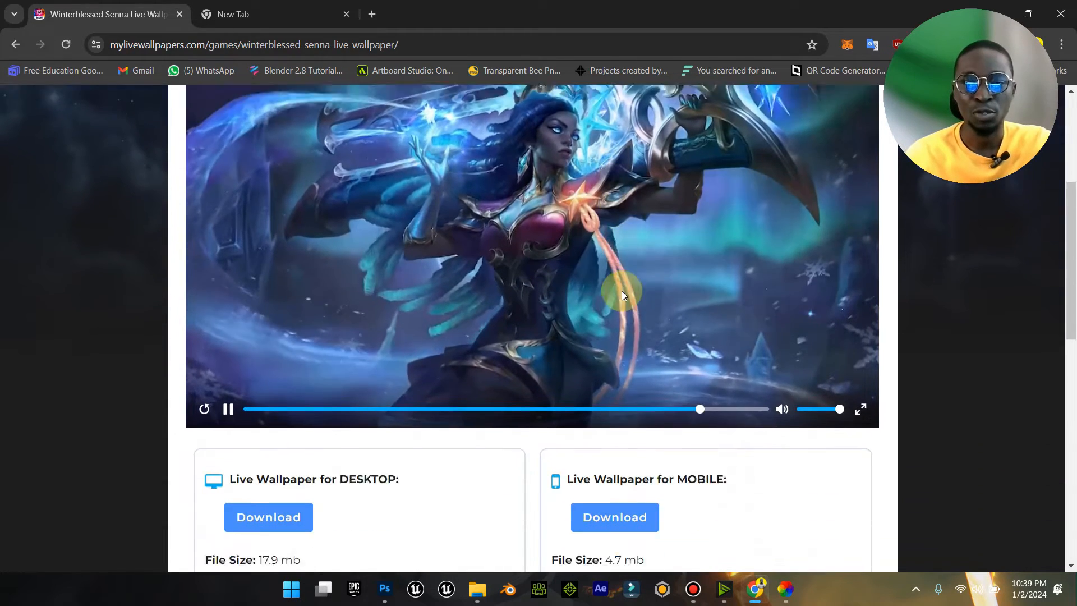
{"action": "scroll", "scroll_direction": "down", "scroll_amount": 3}
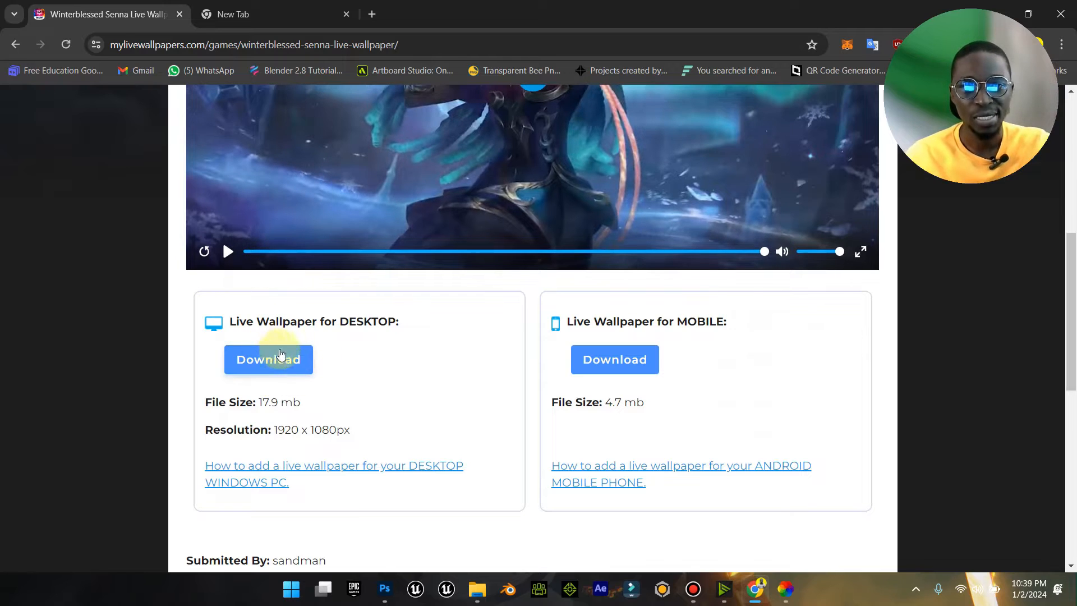
{"action": "mouse_move", "coordinate": [273, 377]}
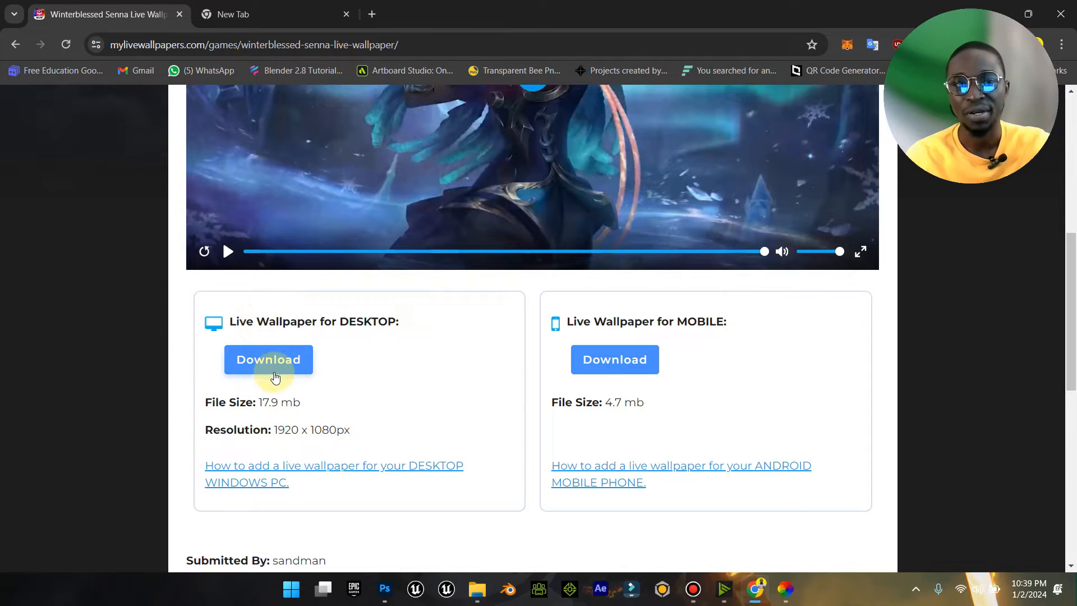
- Download the Senna desktop video into the Downloads\live wallpaper folder
{"action": "left_click", "coordinate": [268, 359]}
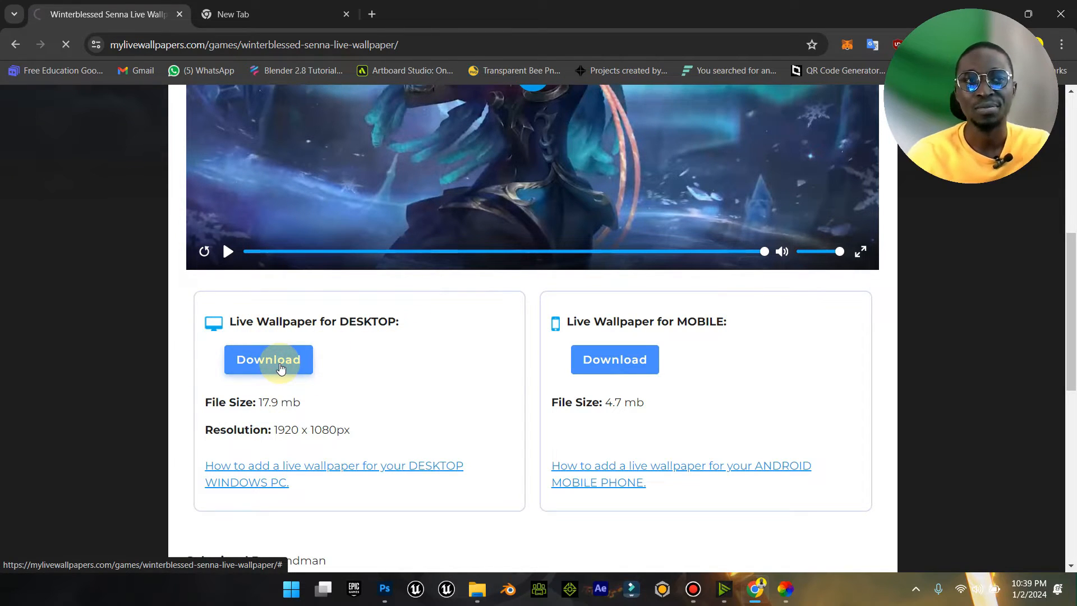
{"action": "left_click", "coordinate": [268, 359]}
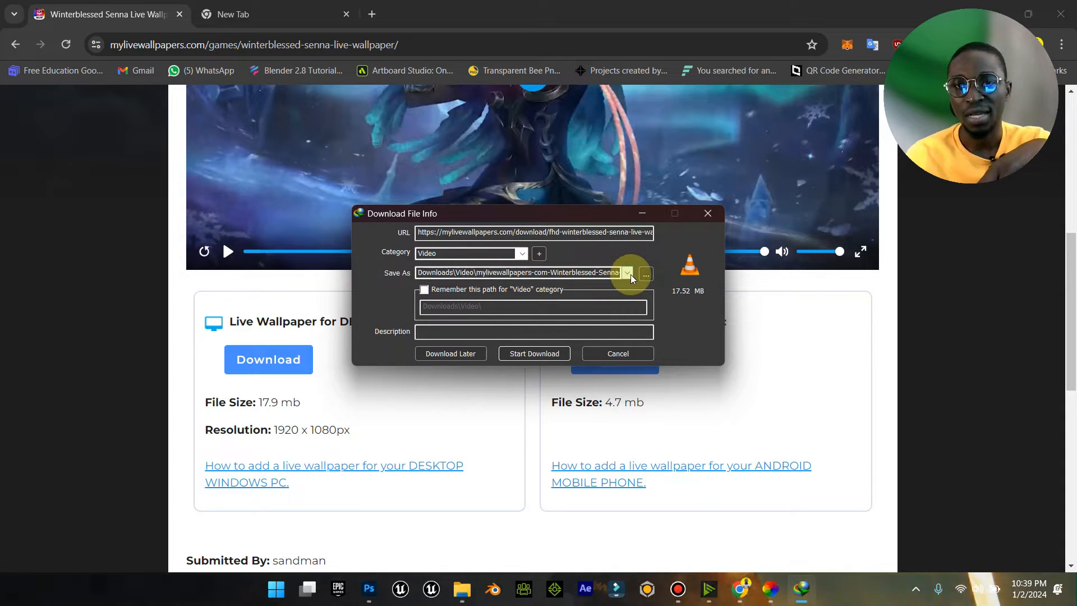
{"action": "left_click", "coordinate": [626, 272]}
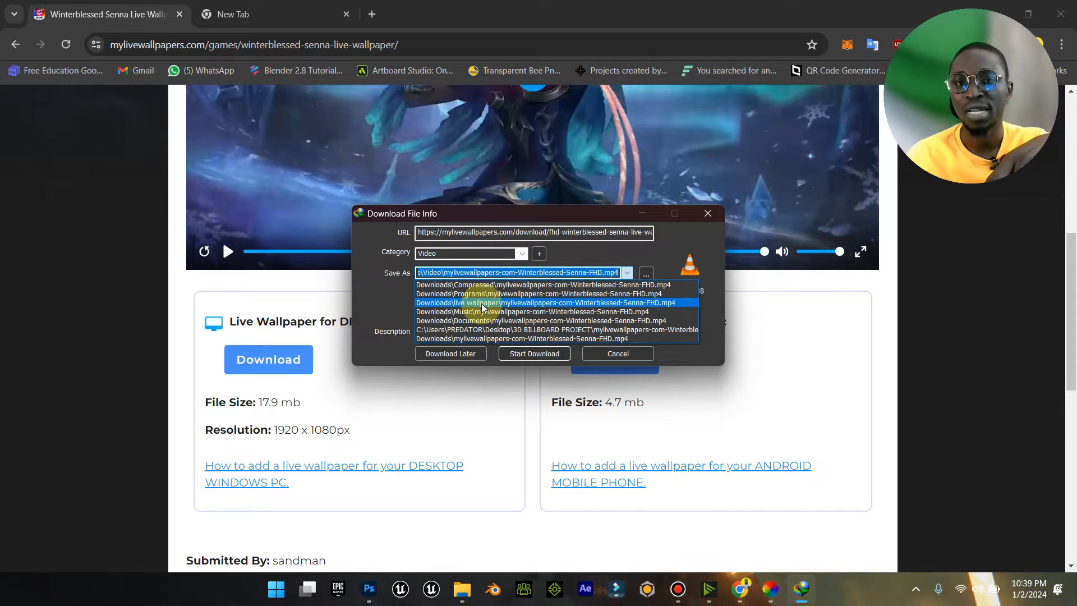
{"action": "left_click", "coordinate": [545, 302]}
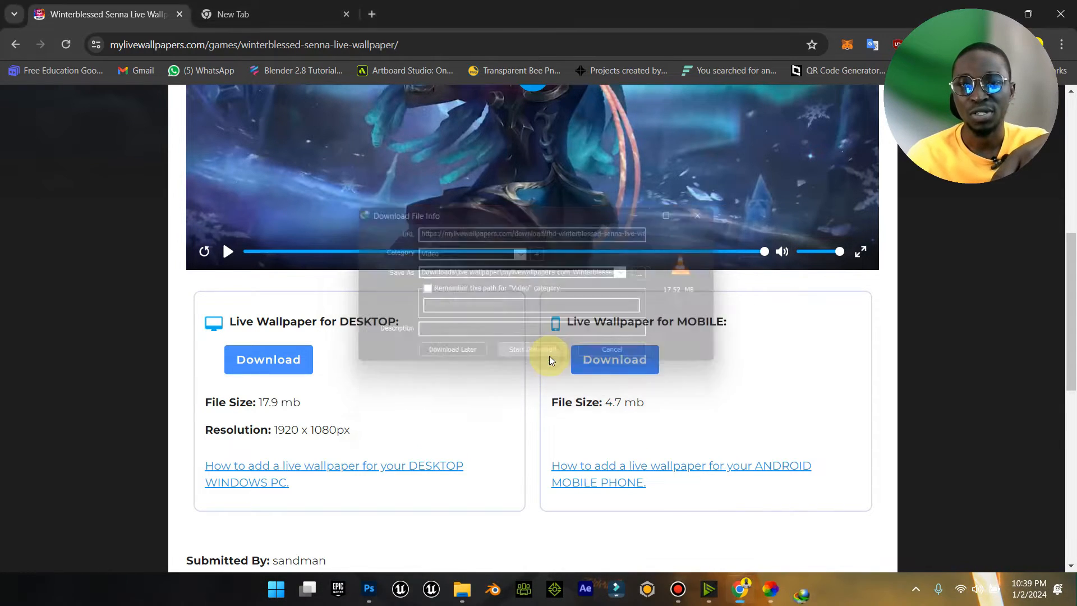
{"action": "left_click", "coordinate": [529, 349]}
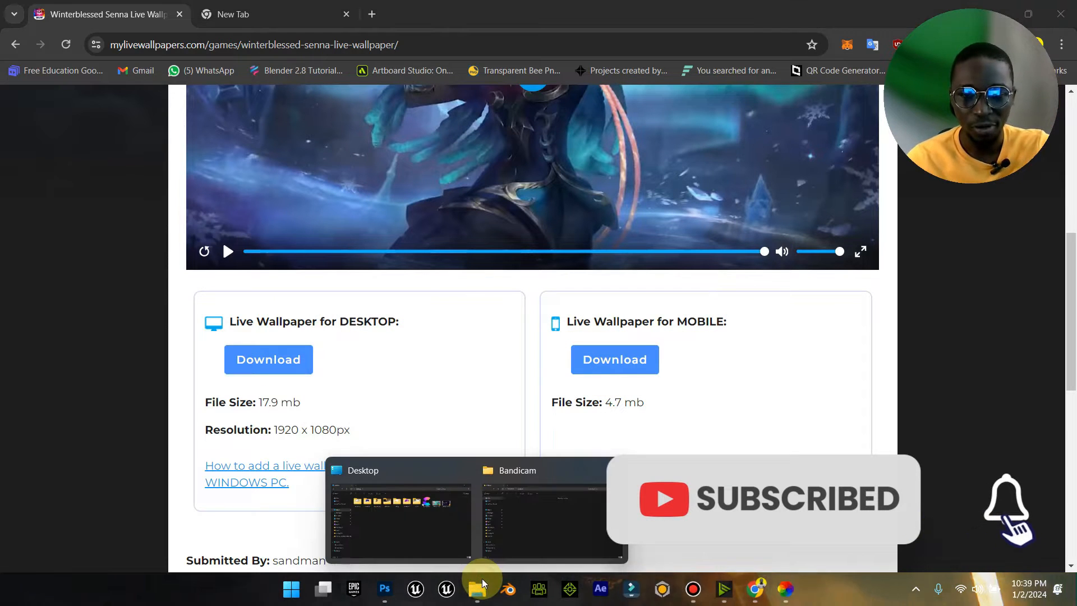
{"action": "left_click", "coordinate": [400, 515]}
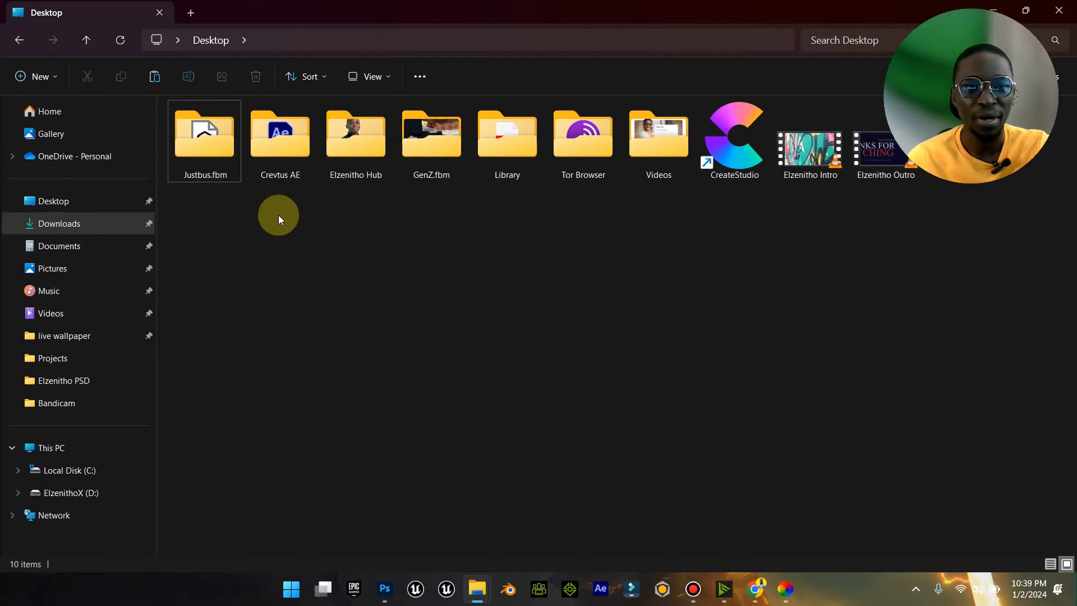
- Open Downloads\live wallpaper and collapse 'Last week', leaving today's Senna FHD video
{"action": "left_click", "coordinate": [59, 224]}
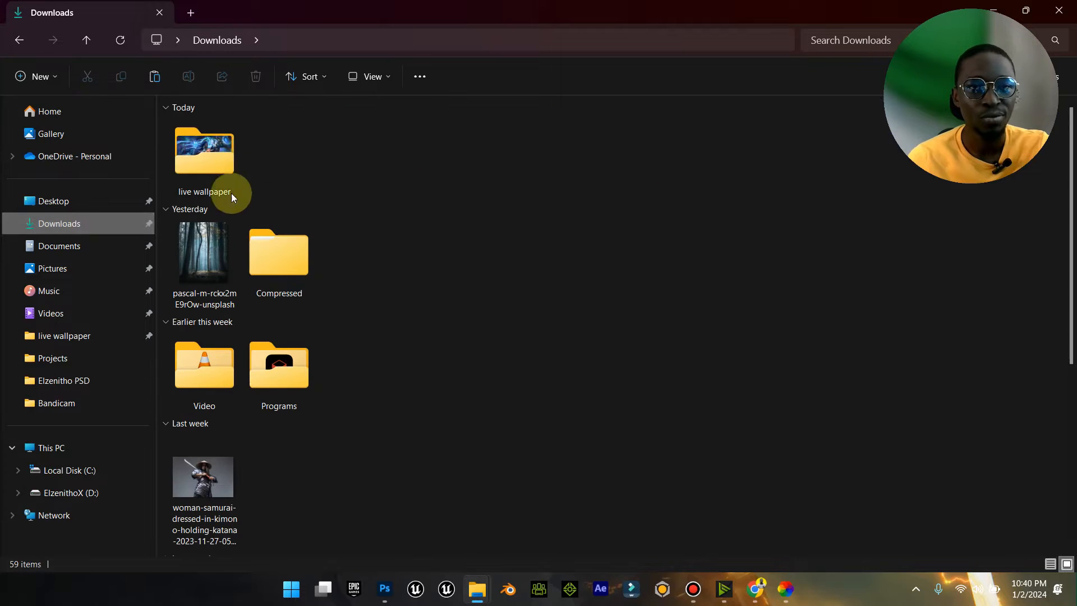
{"action": "mouse_move", "coordinate": [212, 158]}
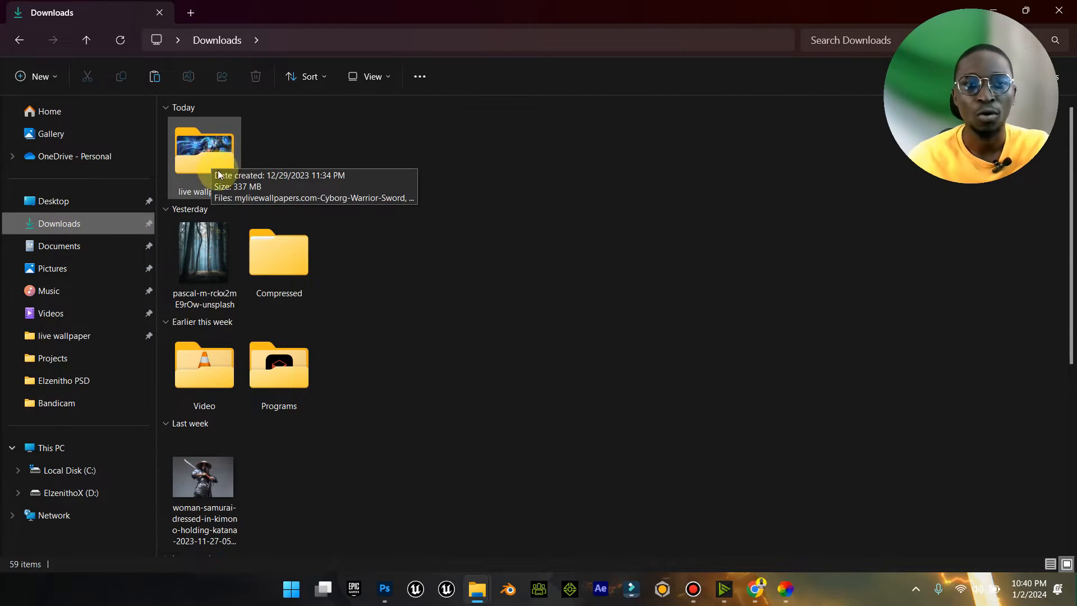
{"action": "mouse_move", "coordinate": [215, 161]}
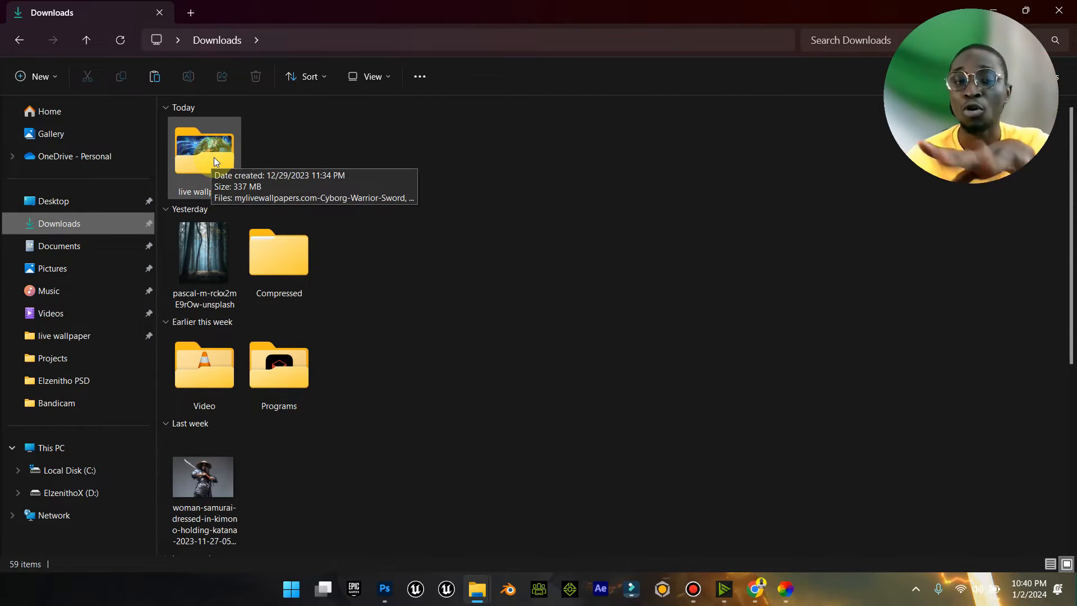
{"action": "double_click", "coordinate": [204, 147]}
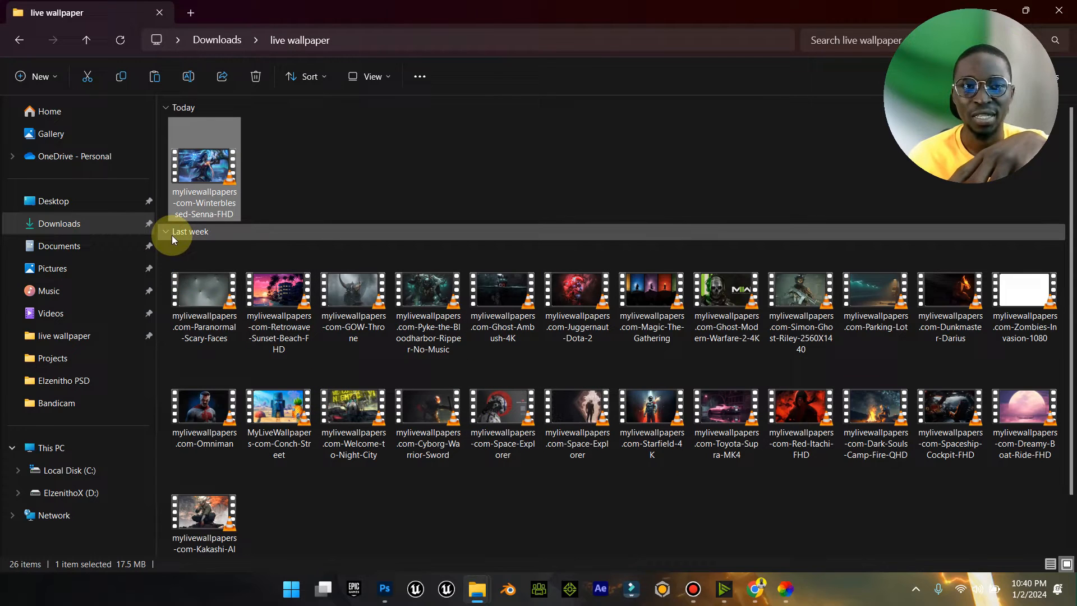
{"action": "left_click", "coordinate": [166, 232]}
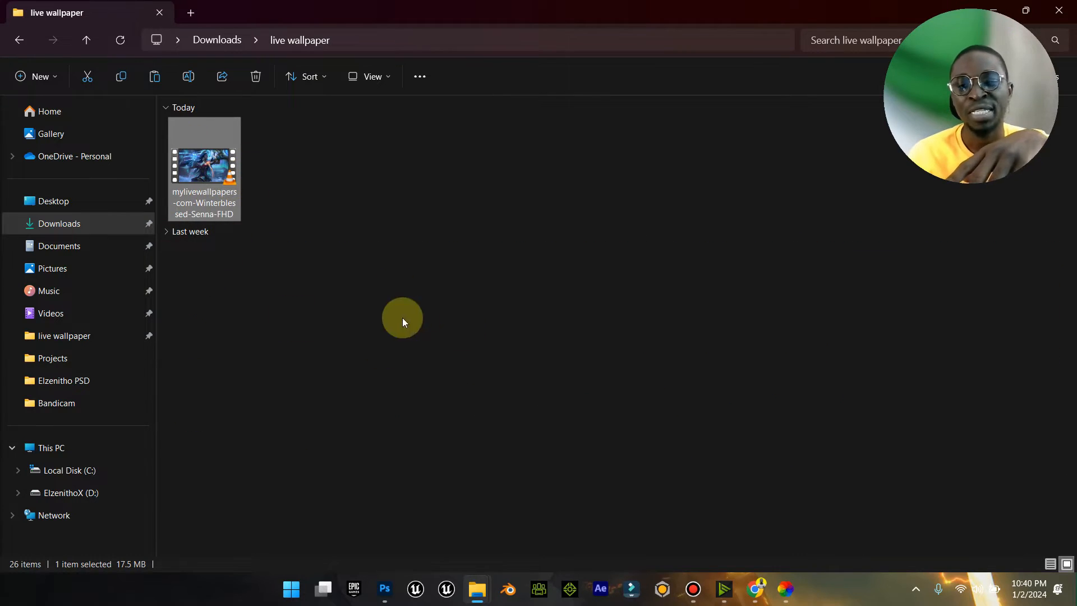
{"action": "mouse_move", "coordinate": [205, 165]}
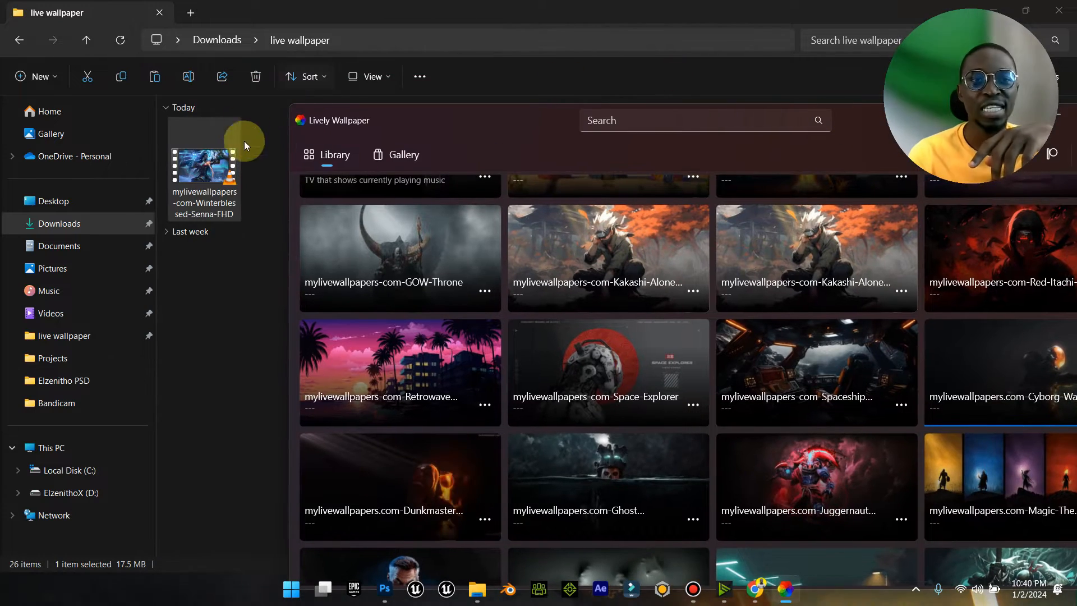
{"action": "mouse_move", "coordinate": [472, 56]}
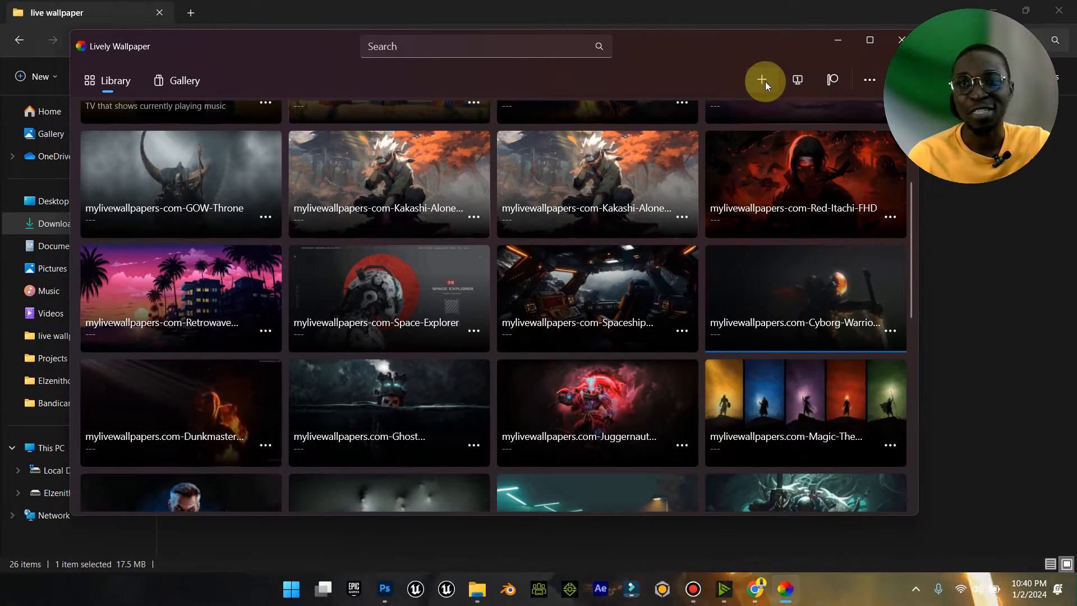
- Add mylivewallpapers-com-Winterblessed-Senna-FHD from the live wallpaper folder as a new wallpaper
{"action": "left_click", "coordinate": [764, 80]}
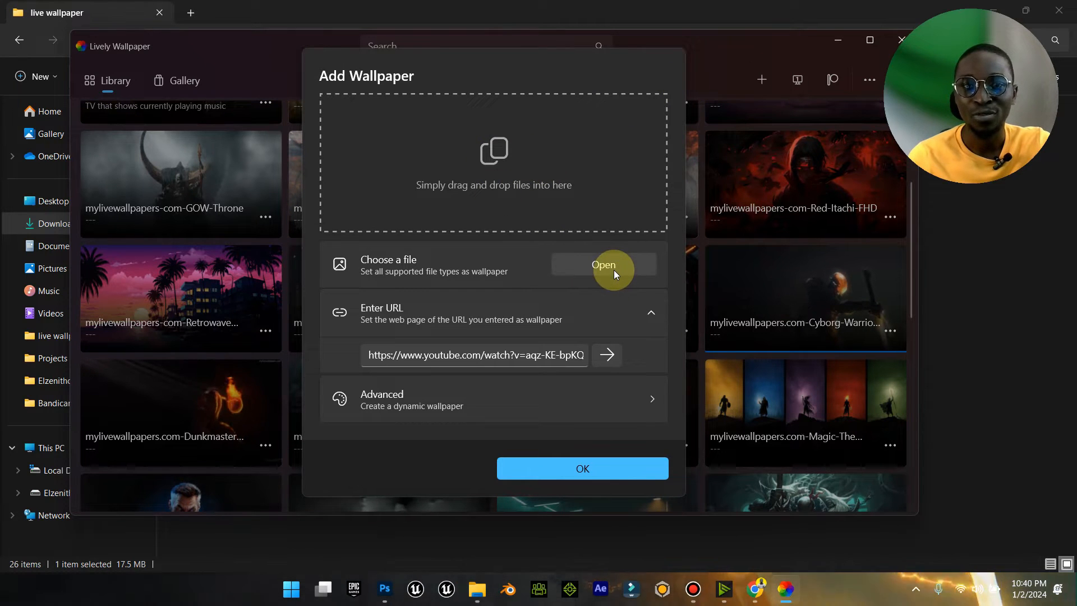
{"action": "mouse_move", "coordinate": [227, 19]}
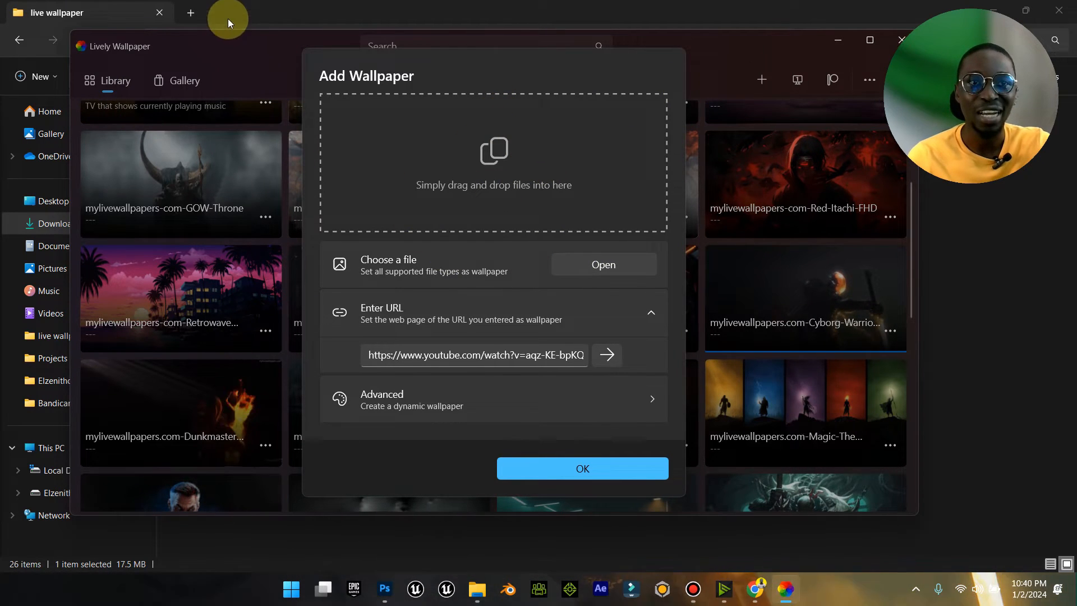
{"action": "mouse_move", "coordinate": [550, 175]}
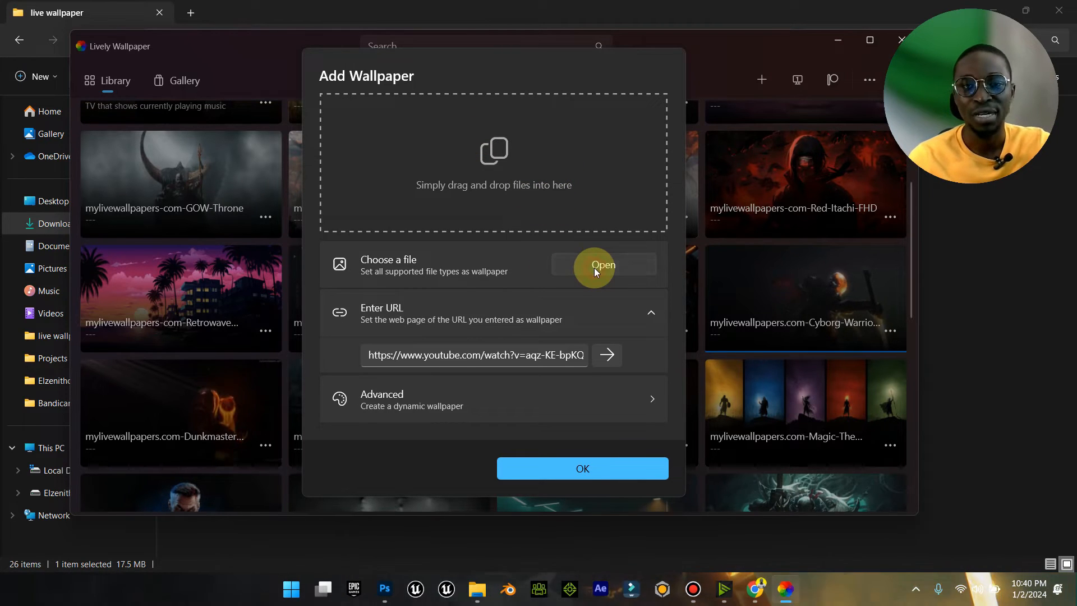
{"action": "left_click", "coordinate": [602, 265]}
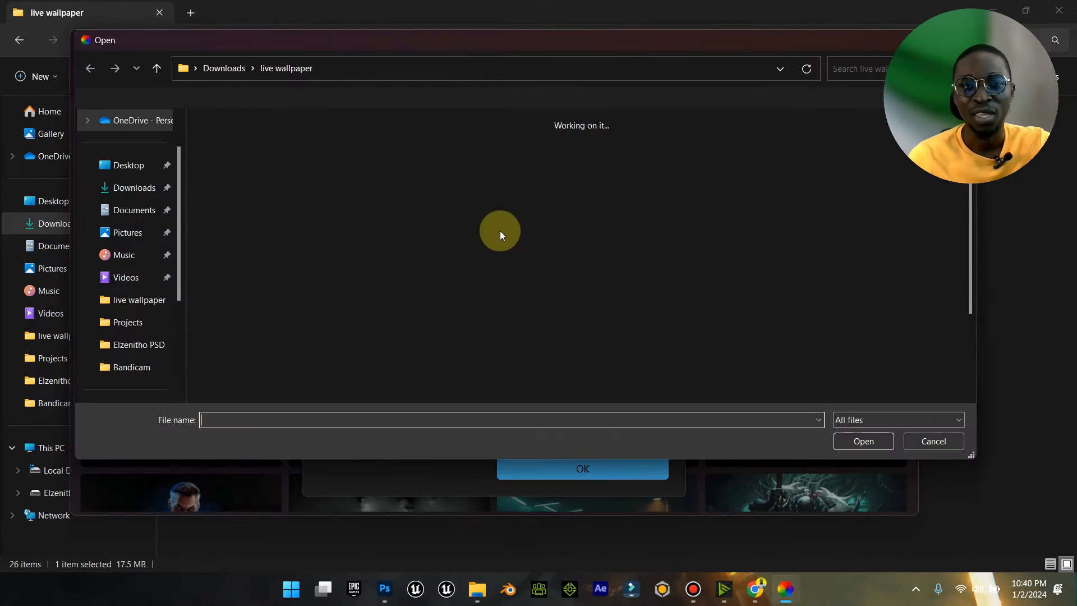
{"action": "left_click", "coordinate": [233, 179]}
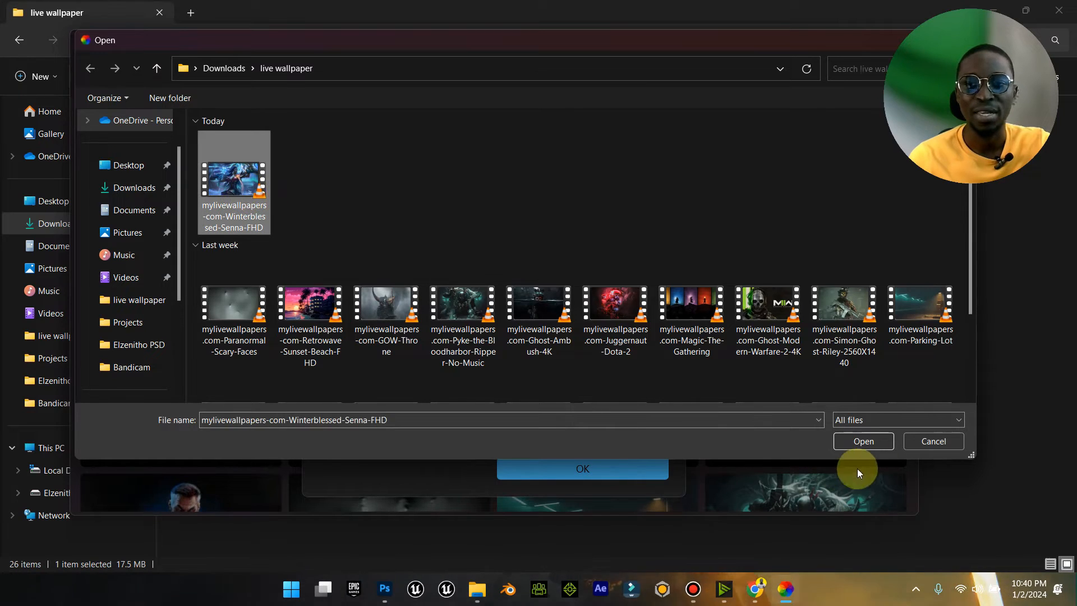
{"action": "left_click", "coordinate": [863, 441]}
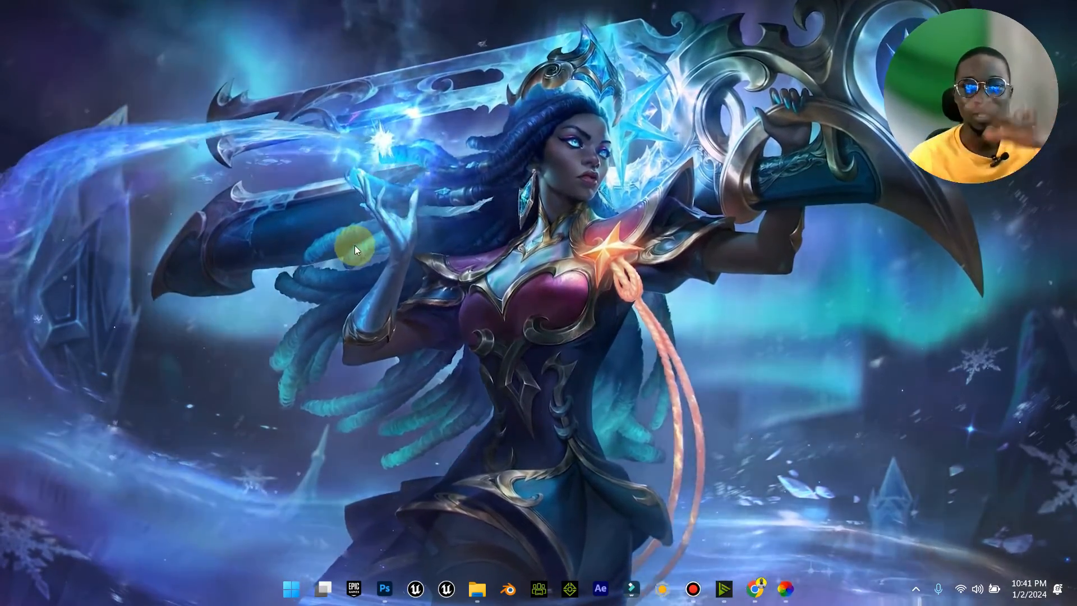
{"action": "mouse_move", "coordinate": [565, 482]}
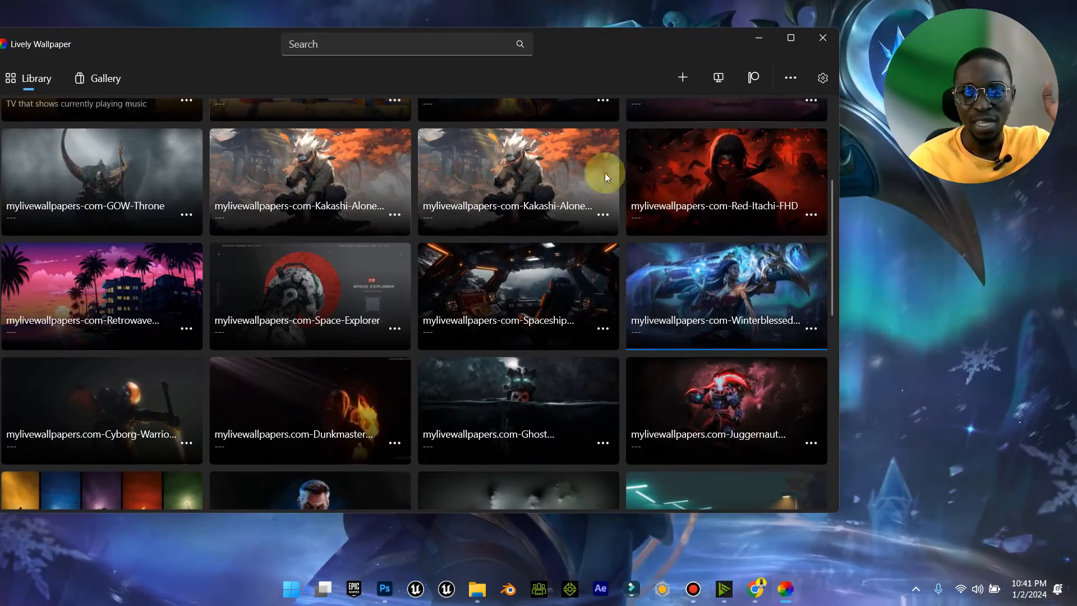
- Scroll through the Lively library to locate the Winterblessed Senna tile
{"action": "scroll", "scroll_direction": "down", "scroll_amount": 3}
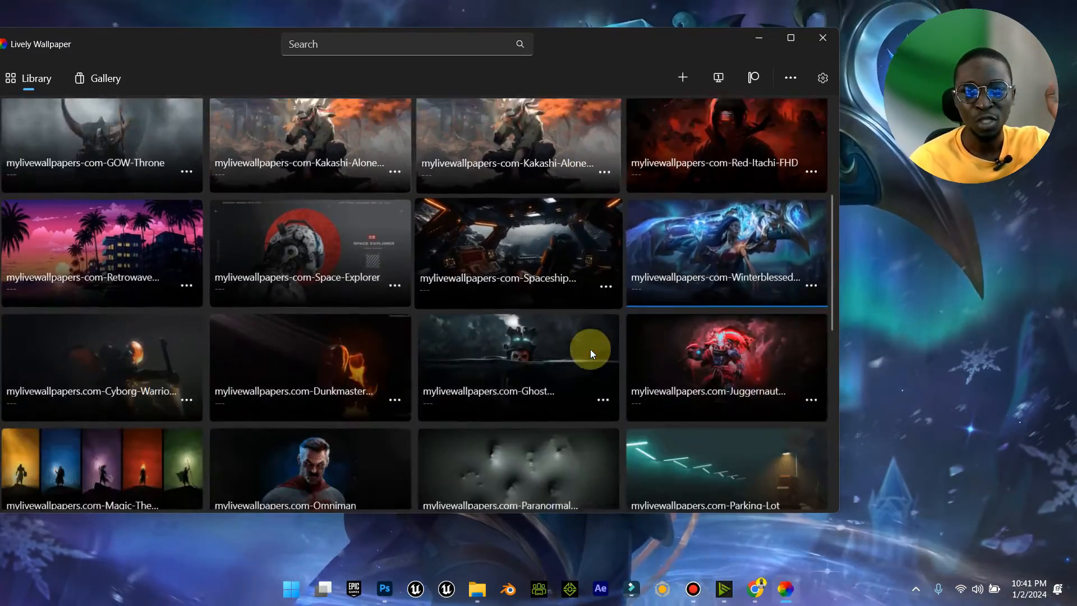
{"action": "scroll", "scroll_direction": "down", "scroll_amount": 3}
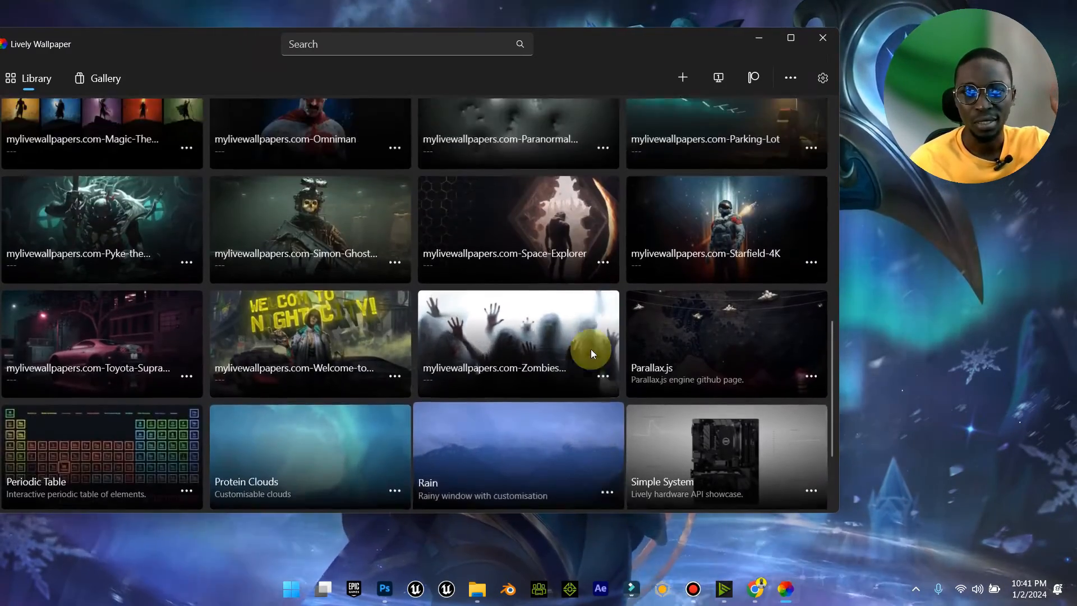
{"action": "scroll", "scroll_direction": "up", "scroll_amount": 3}
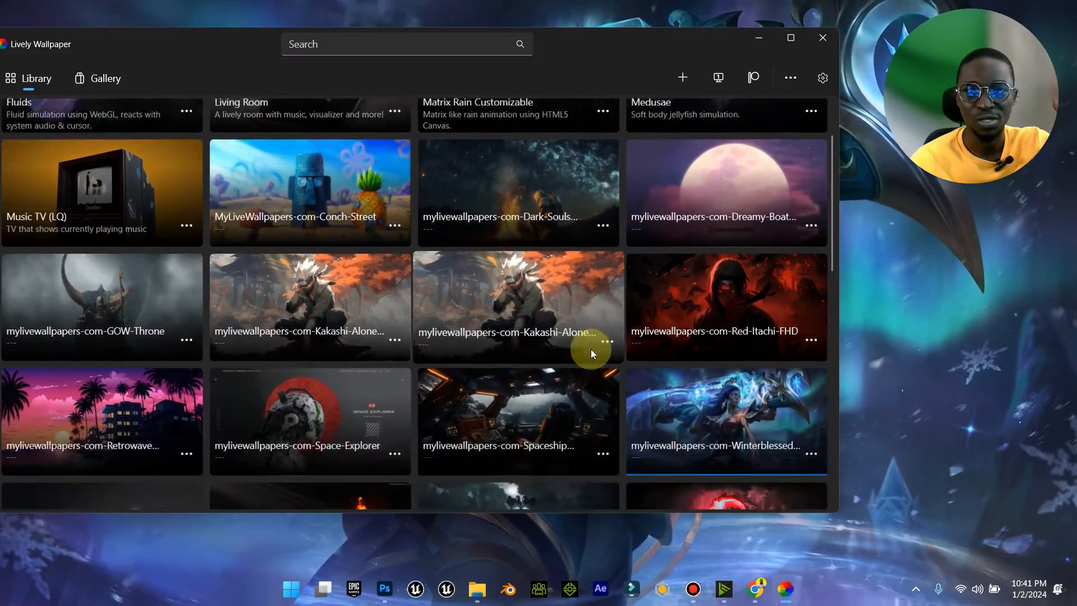
{"action": "scroll", "scroll_direction": "down", "scroll_amount": 3}
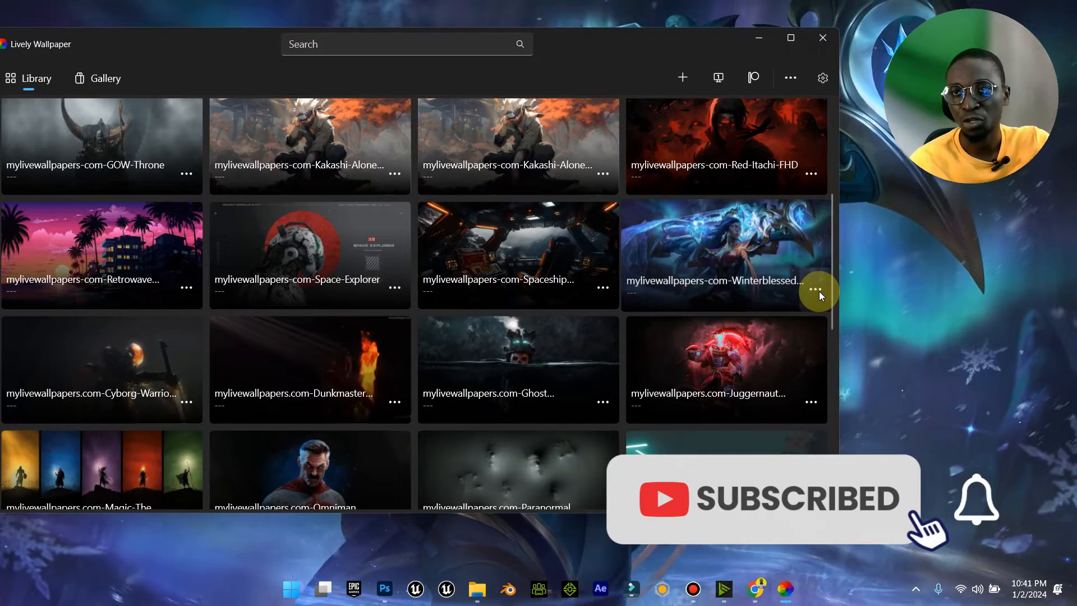
- Choose Customise from the Winterblessed Senna tile's menu and bring Lively back up
{"action": "left_click", "coordinate": [814, 289]}
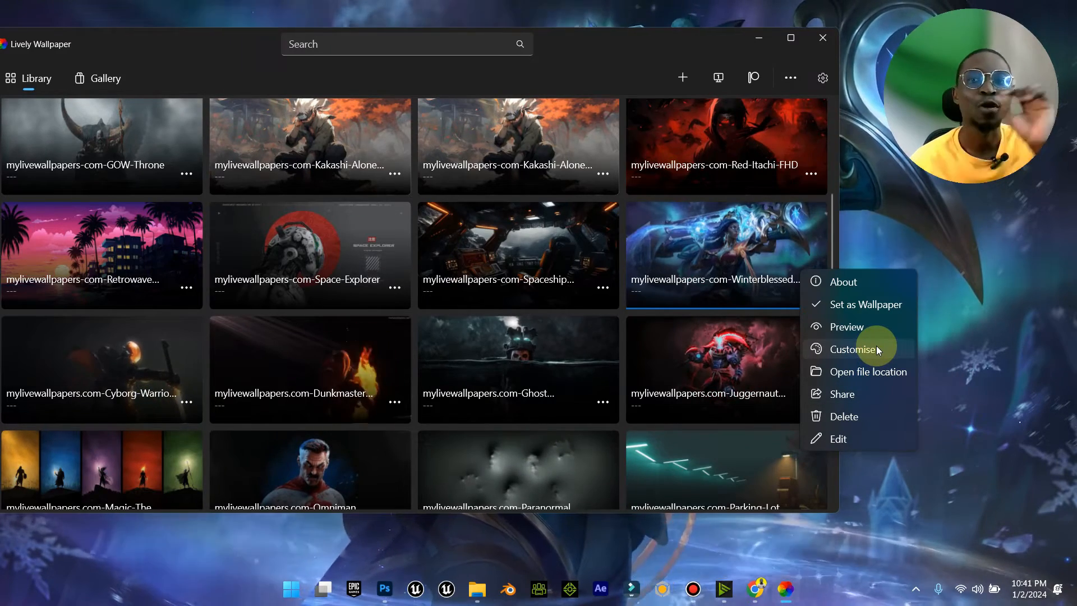
{"action": "left_click", "coordinate": [853, 348]}
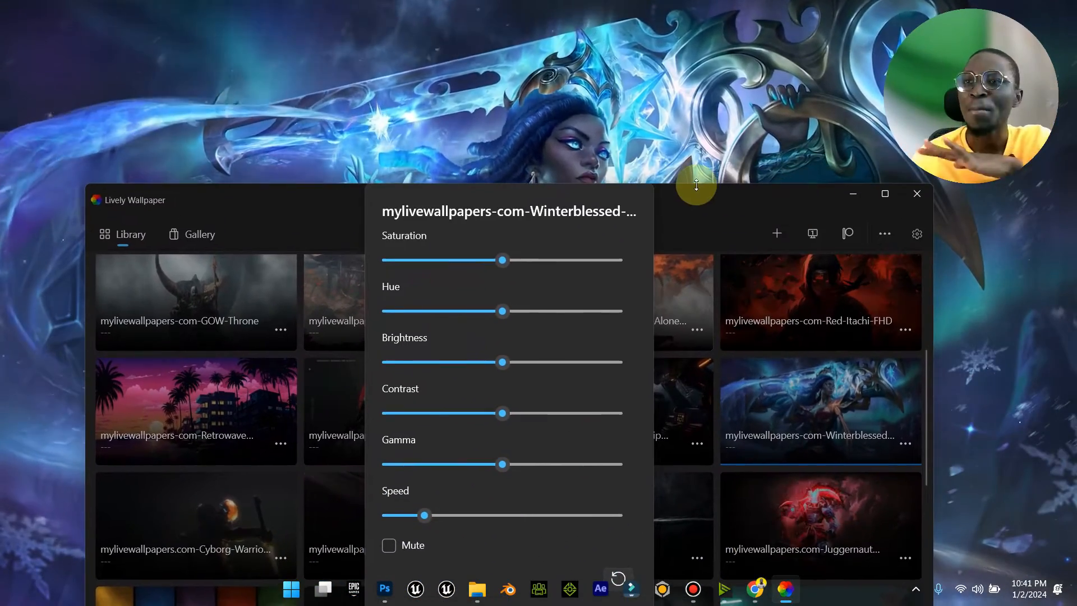
{"action": "mouse_move", "coordinate": [539, 240]}
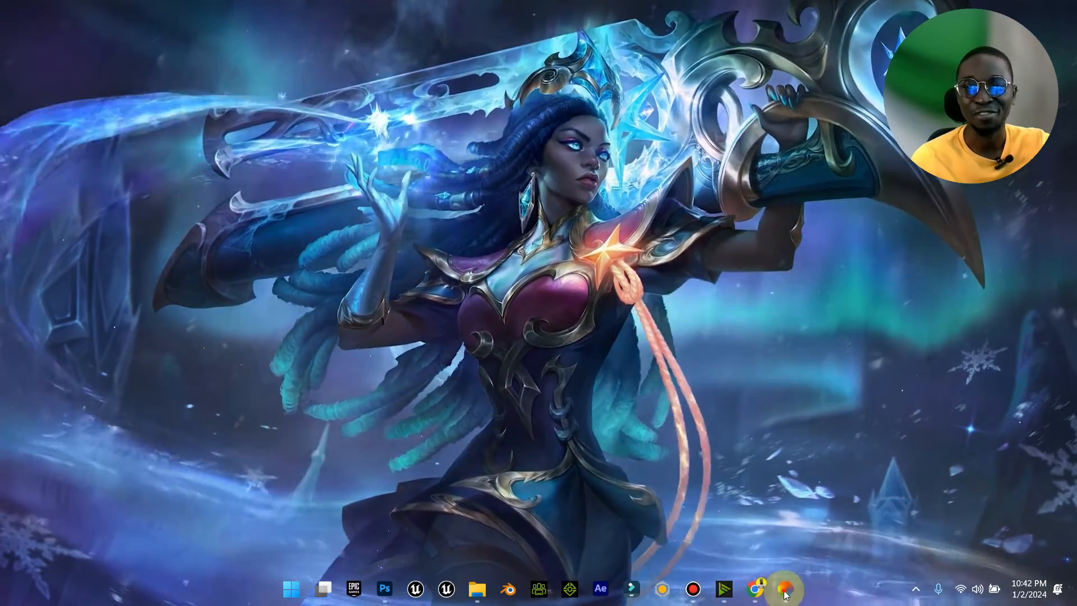
{"action": "left_click", "coordinate": [781, 588]}
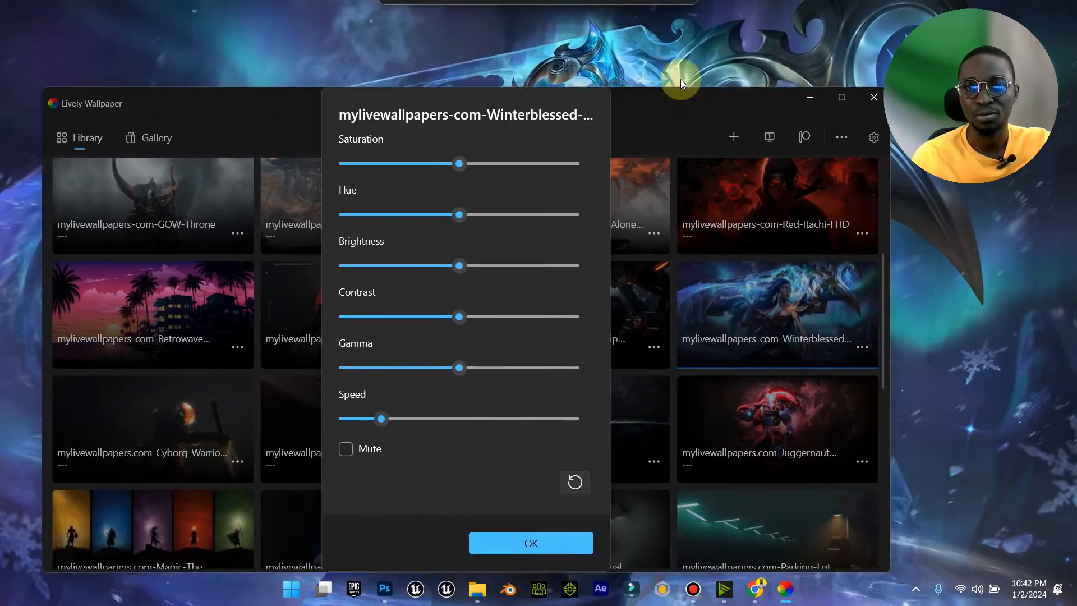
- Close the Winterblessed settings and set the Zombies wallpaper as the desktop background
{"action": "left_click", "coordinate": [529, 543]}
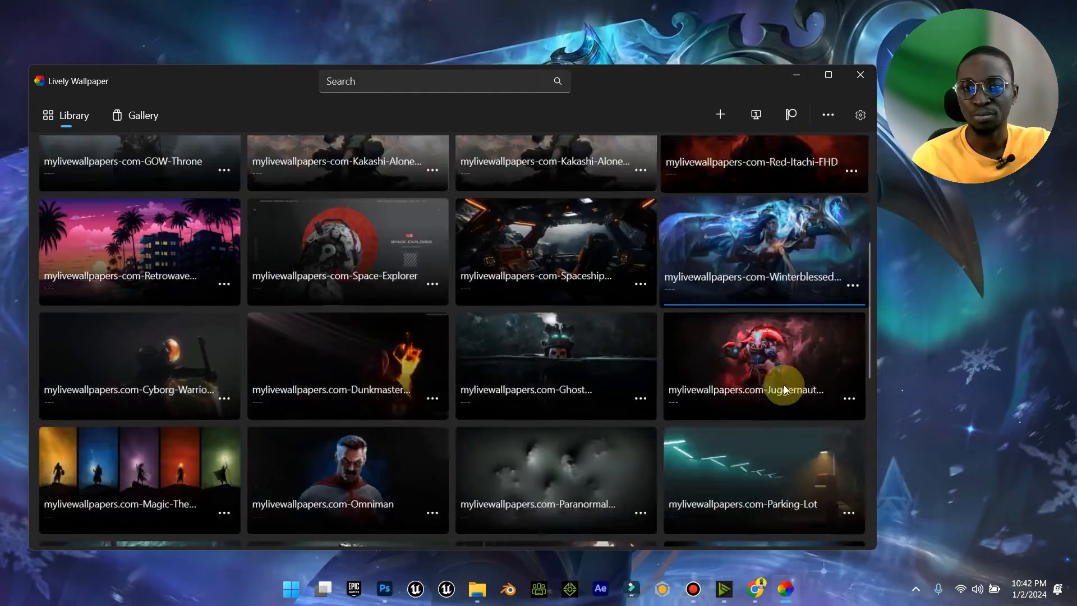
{"action": "scroll", "scroll_direction": "down", "scroll_amount": 3}
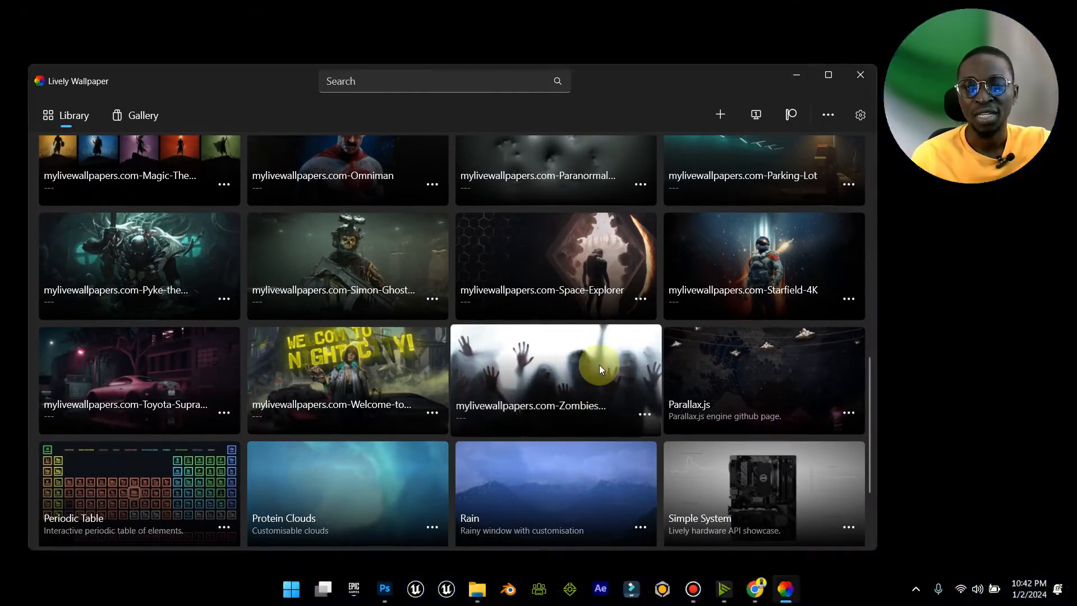
{"action": "double_click", "coordinate": [555, 379]}
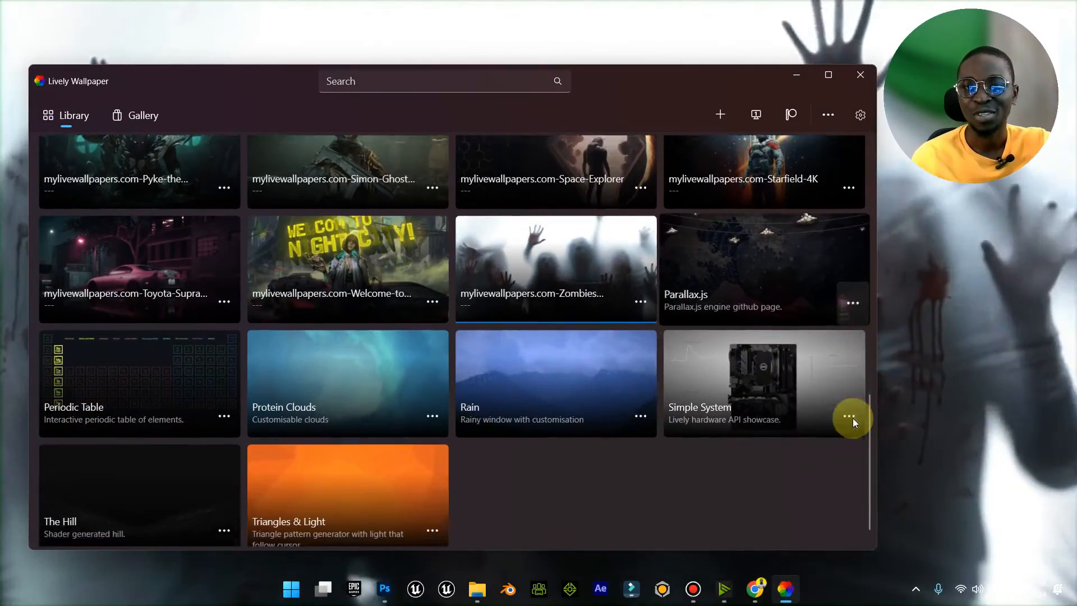
- Mute the Zombies wallpaper's sound in its customisation settings
{"action": "left_click", "coordinate": [851, 416]}
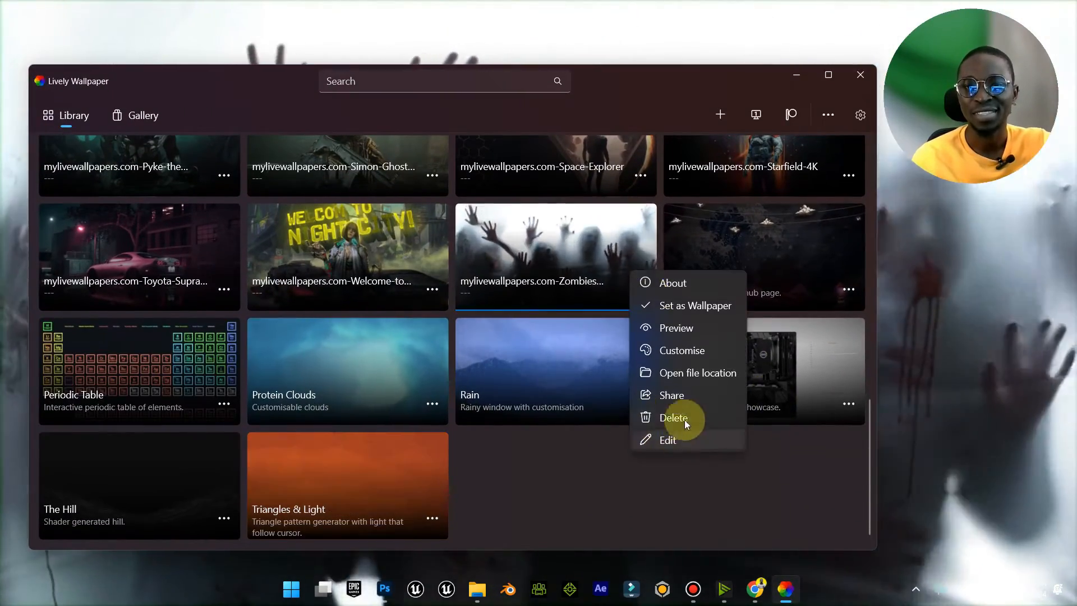
{"action": "left_click", "coordinate": [682, 350]}
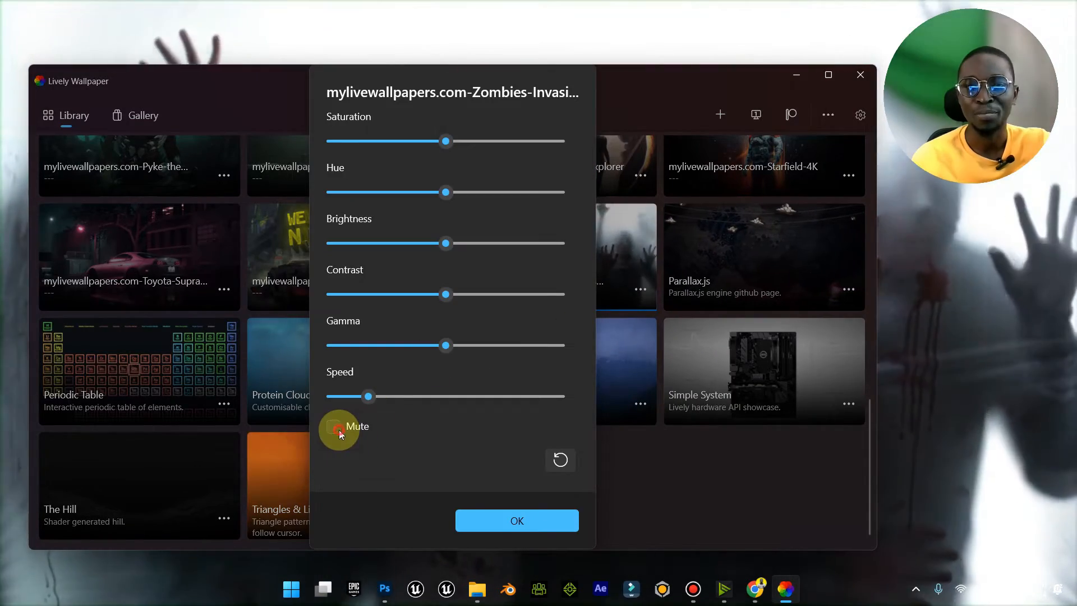
{"action": "left_click", "coordinate": [516, 520]}
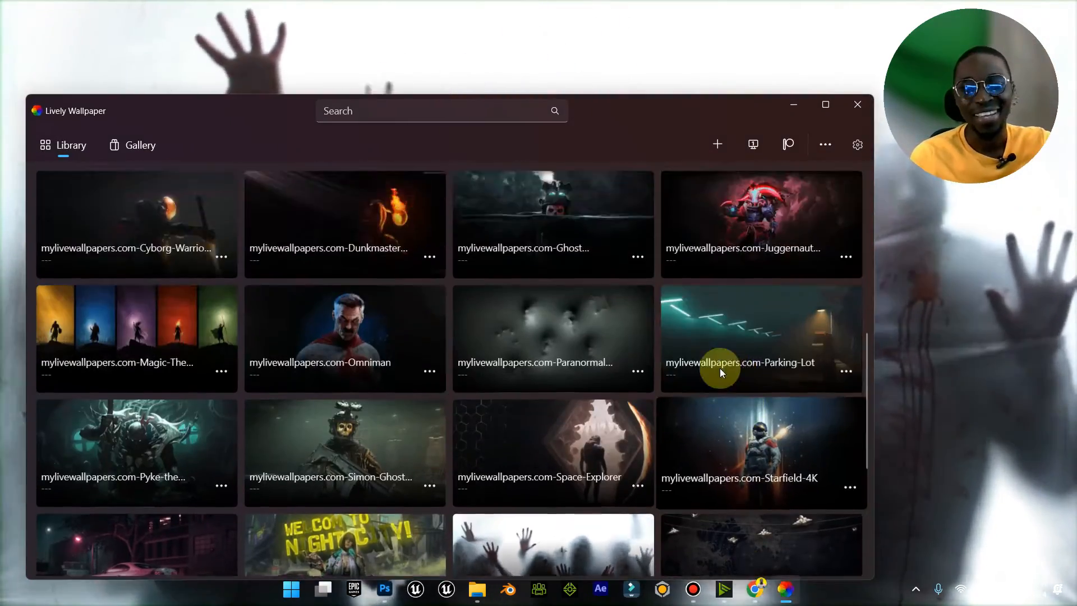
- Switch the desktop background to the Omniman wallpaper and minimise Lively
{"action": "scroll", "scroll_direction": "down", "scroll_amount": 3}
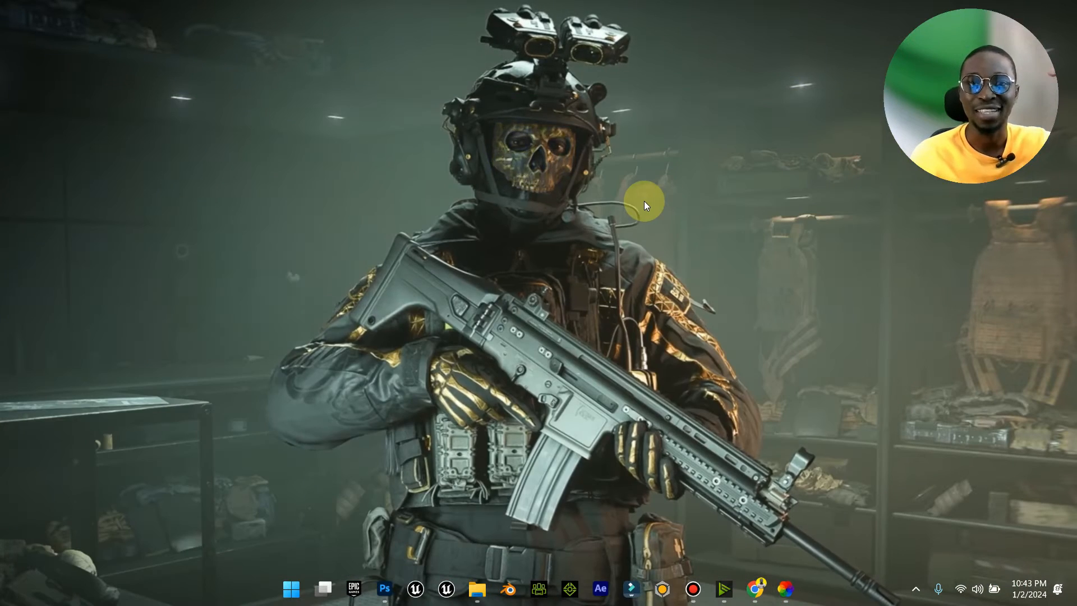
{"action": "mouse_move", "coordinate": [746, 480]}
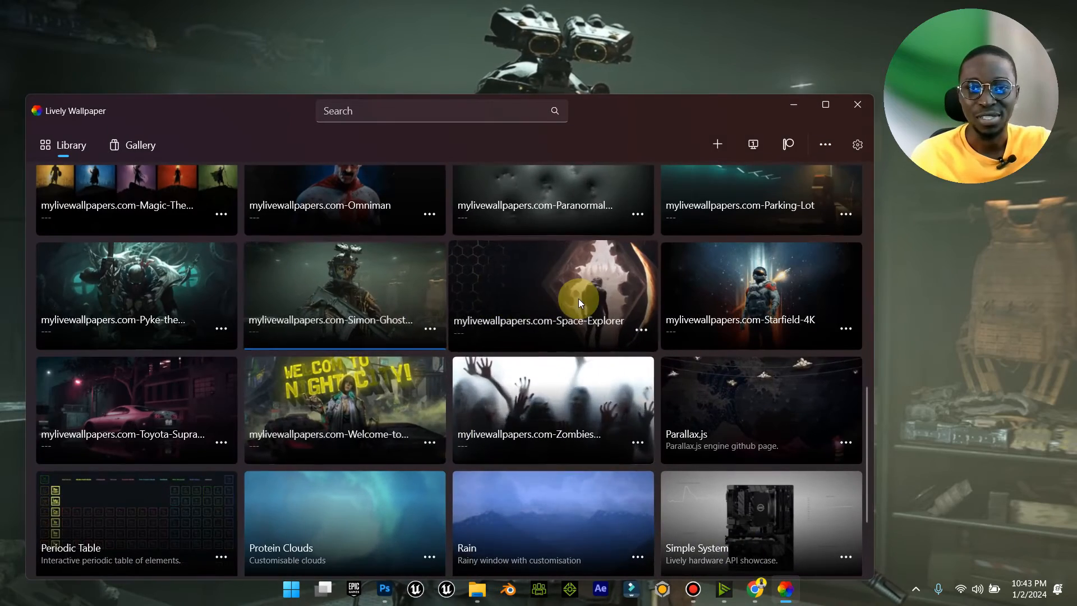
{"action": "scroll", "scroll_direction": "up", "scroll_amount": 3}
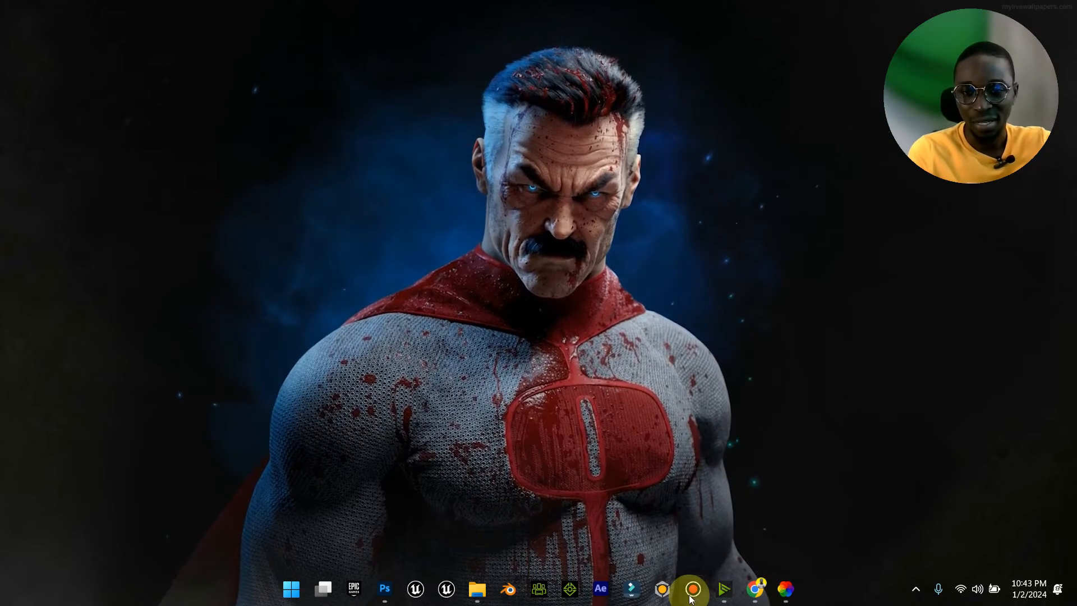
{"action": "left_click", "coordinate": [756, 588]}
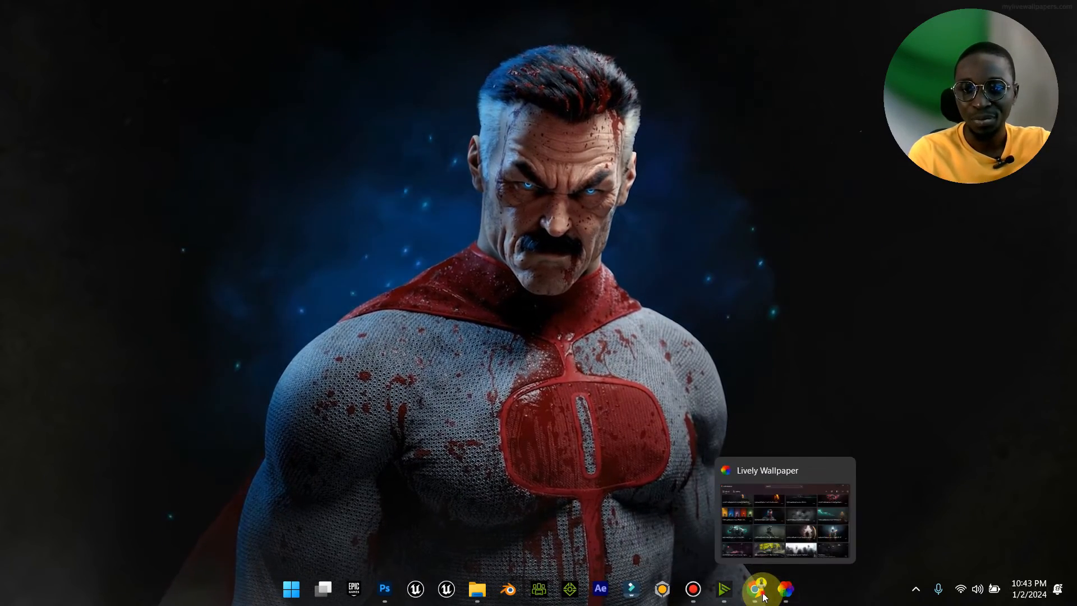
- Open the Cyberpunk Babe wallpaper page on mylivewallpapers.com in Chrome
{"action": "left_click", "coordinate": [756, 588]}
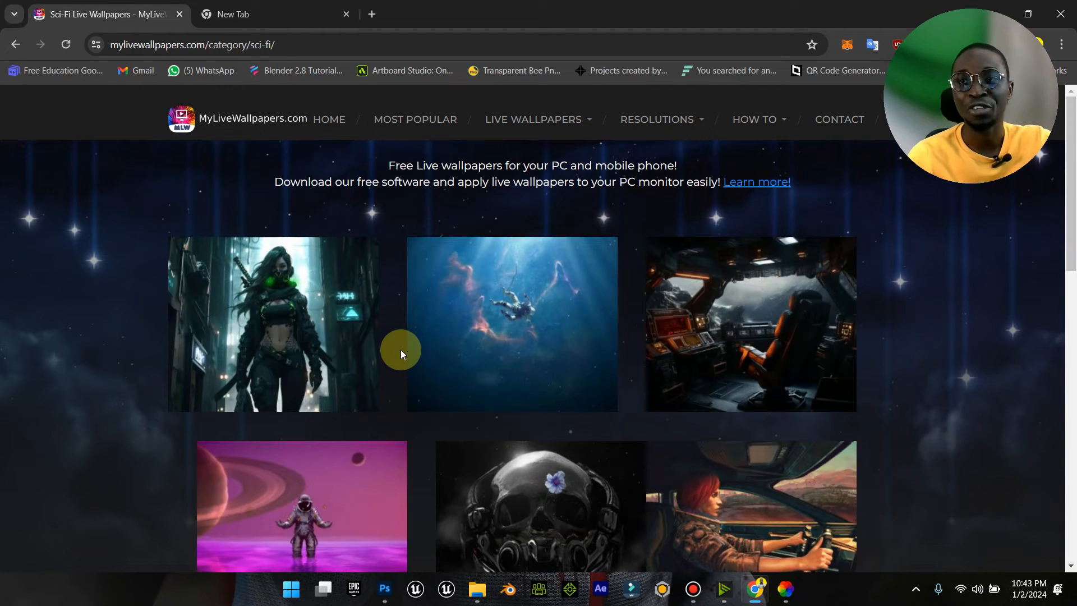
{"action": "left_click", "coordinate": [272, 324]}
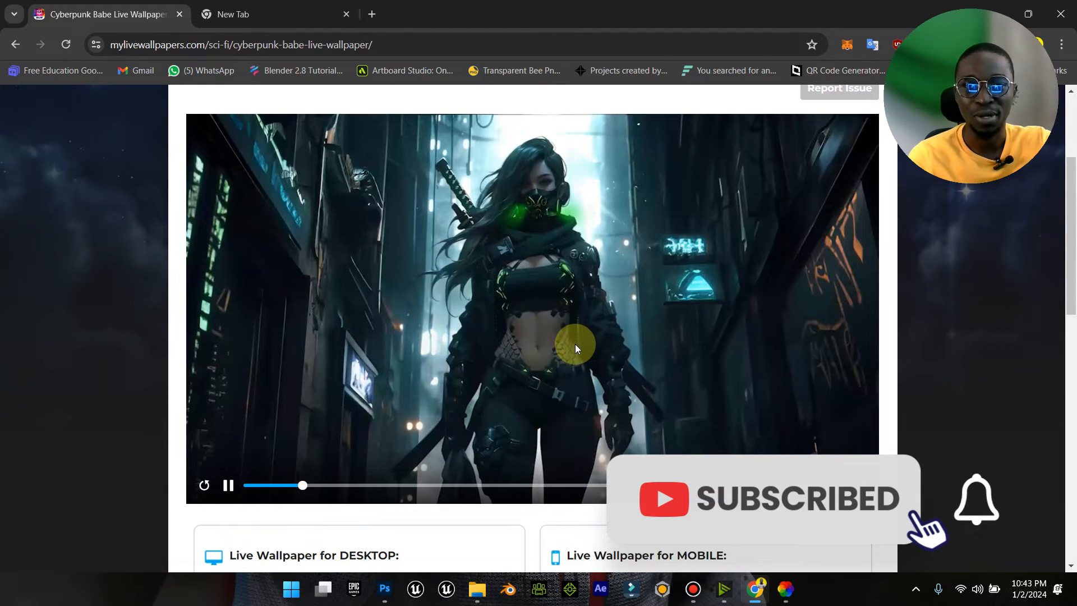
{"action": "scroll", "scroll_direction": "up", "scroll_amount": 3}
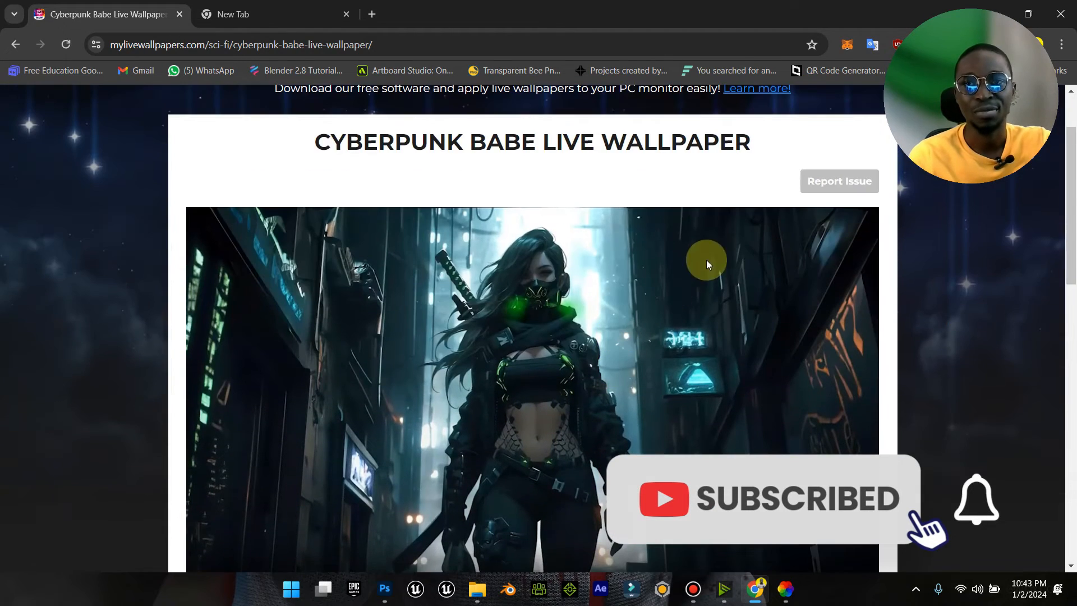
- Return to the Sci-Fi category and scroll down to its last row
{"action": "left_click", "coordinate": [16, 45]}
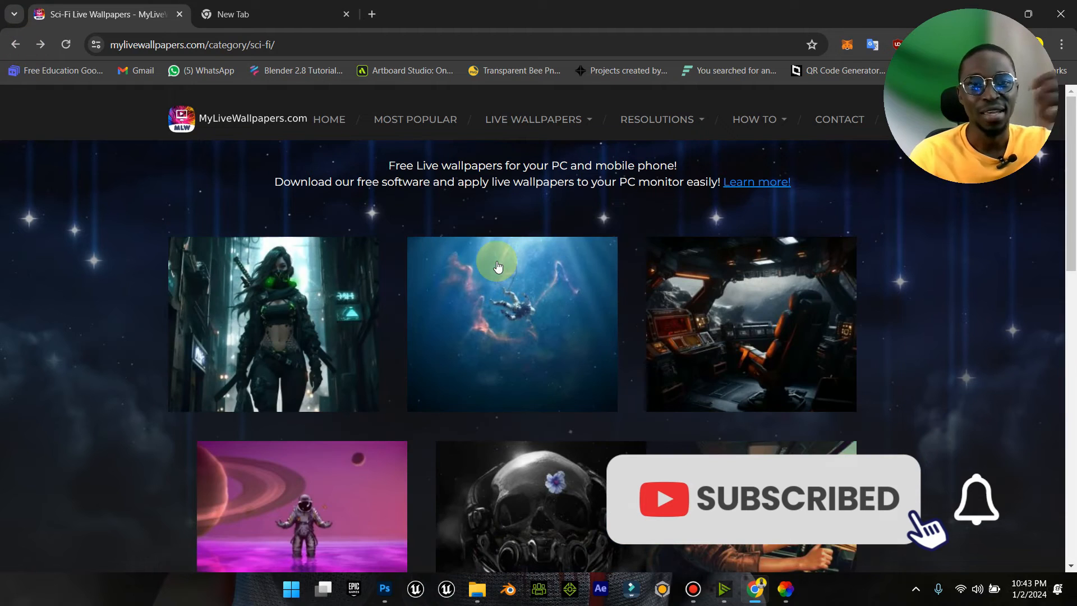
{"action": "scroll", "scroll_direction": "down", "scroll_amount": 3}
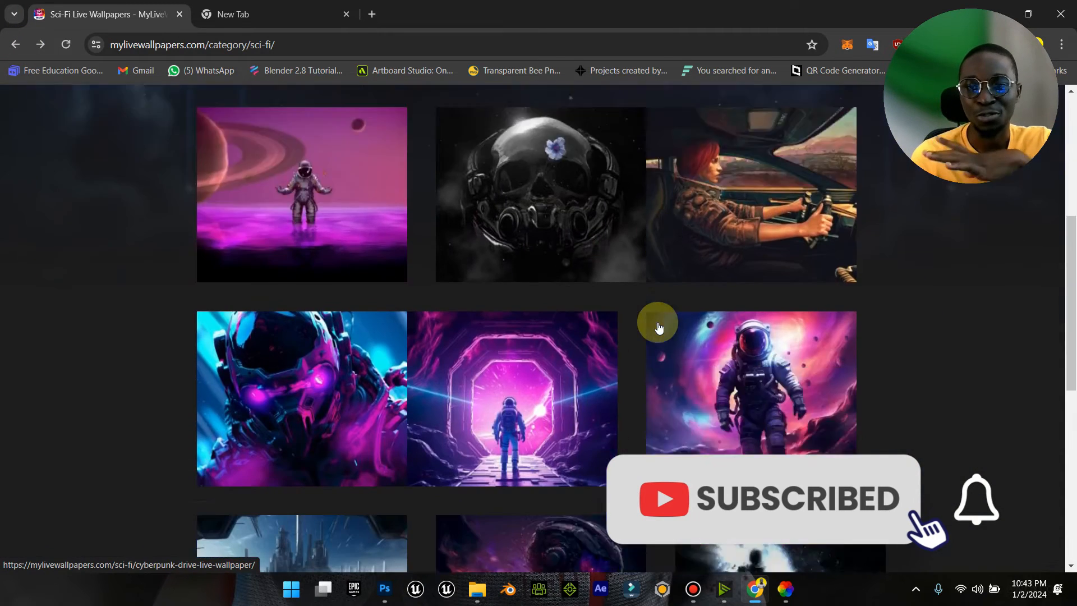
{"action": "scroll", "scroll_direction": "down", "scroll_amount": 3}
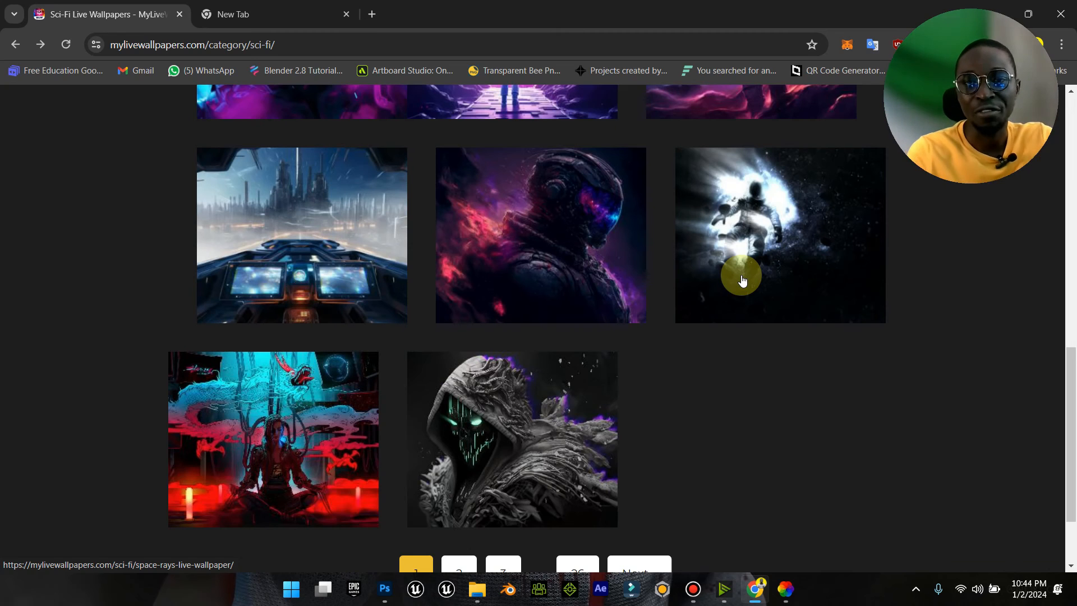
{"action": "mouse_move", "coordinate": [732, 296]}
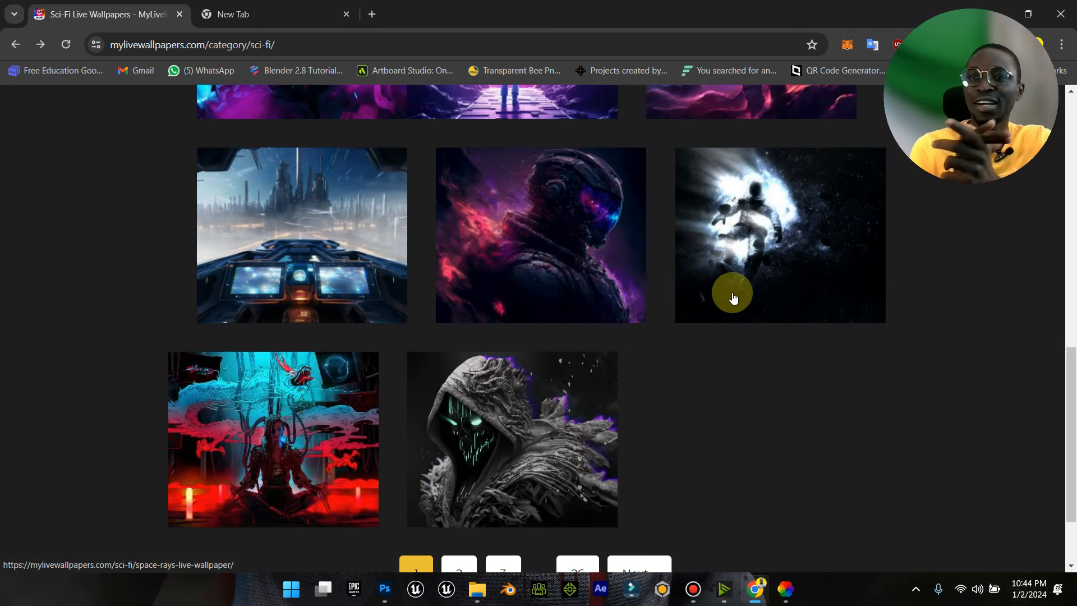